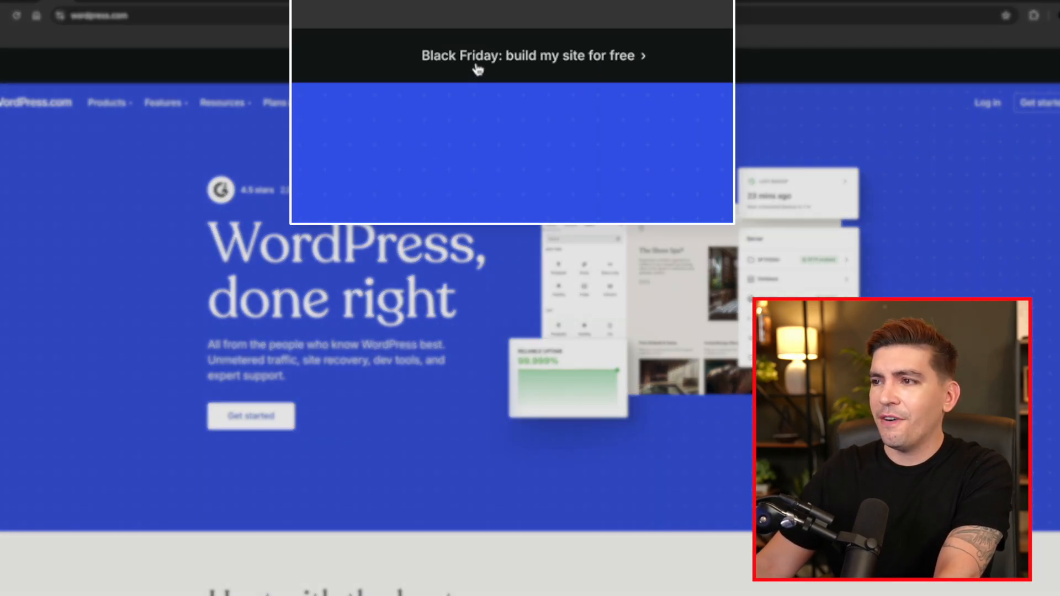
Reach Blocksy's lifetime plan cards: Personal $140, Business $210, Agency $350
click(530, 55)
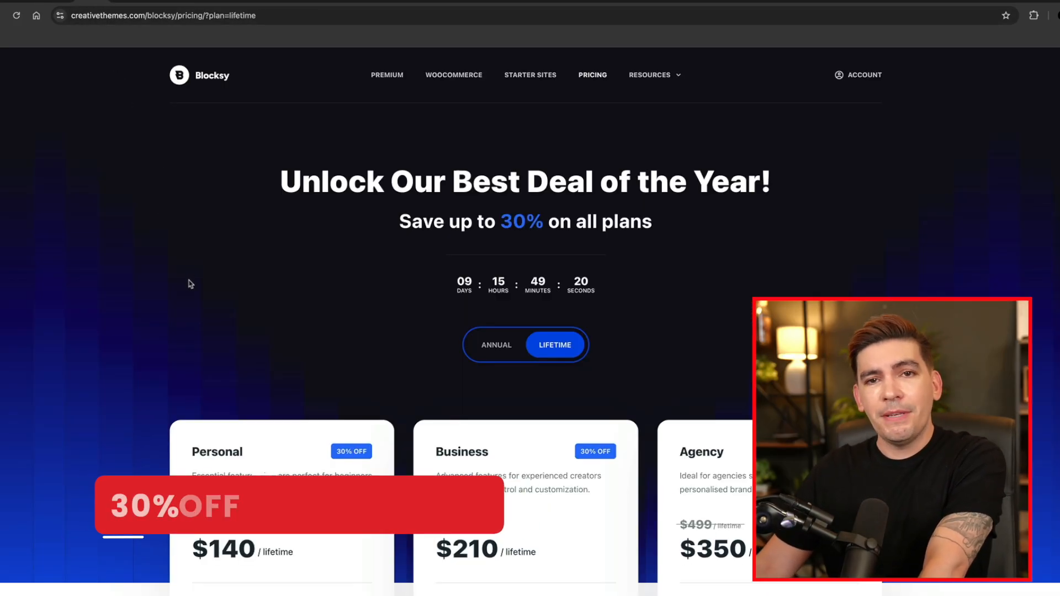
scroll(down, 3)
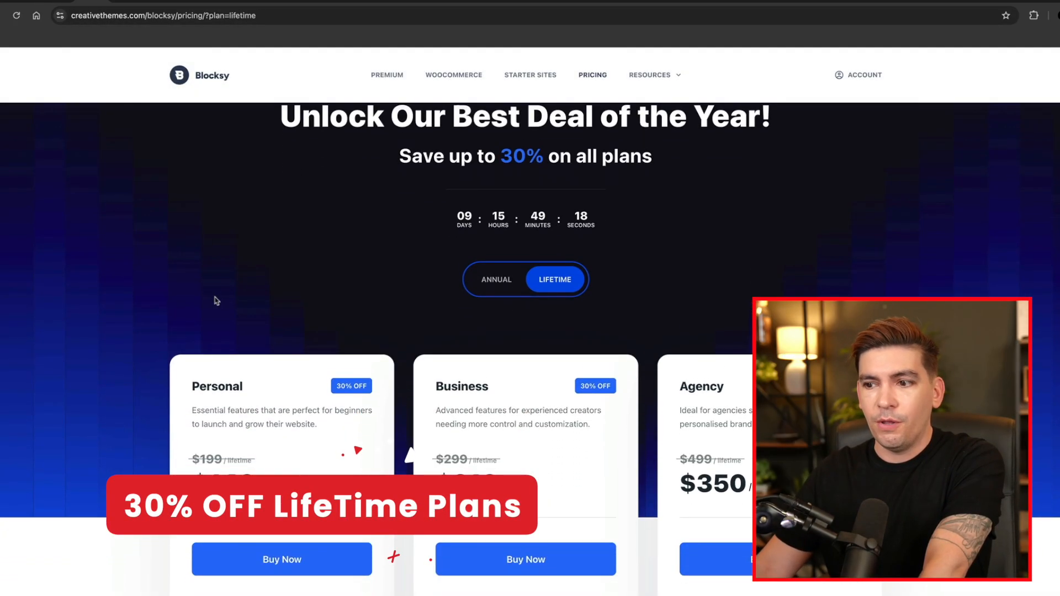
scroll(down, 3)
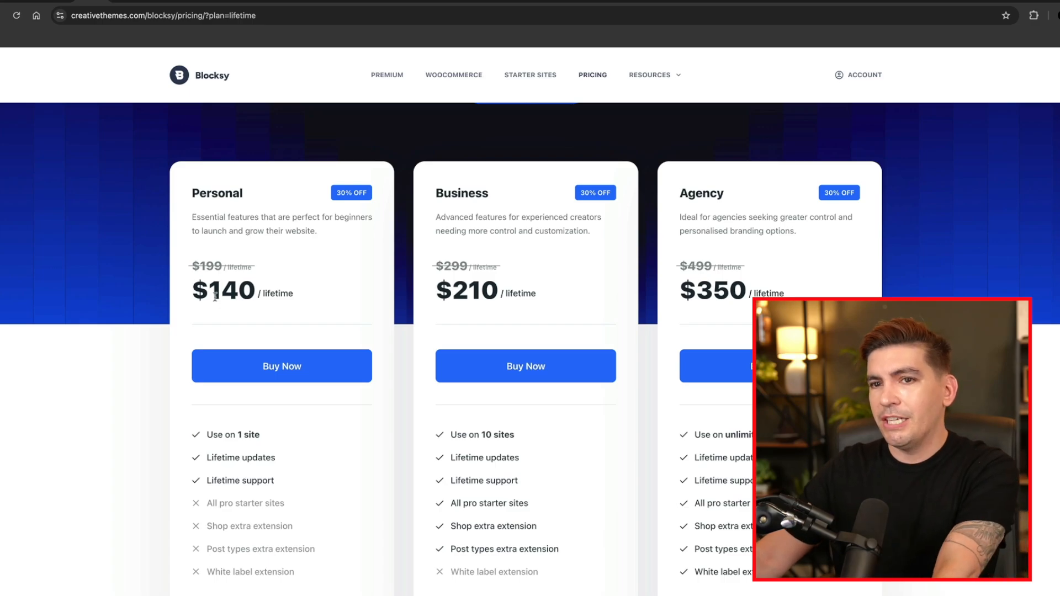
mouse_move(310, 296)
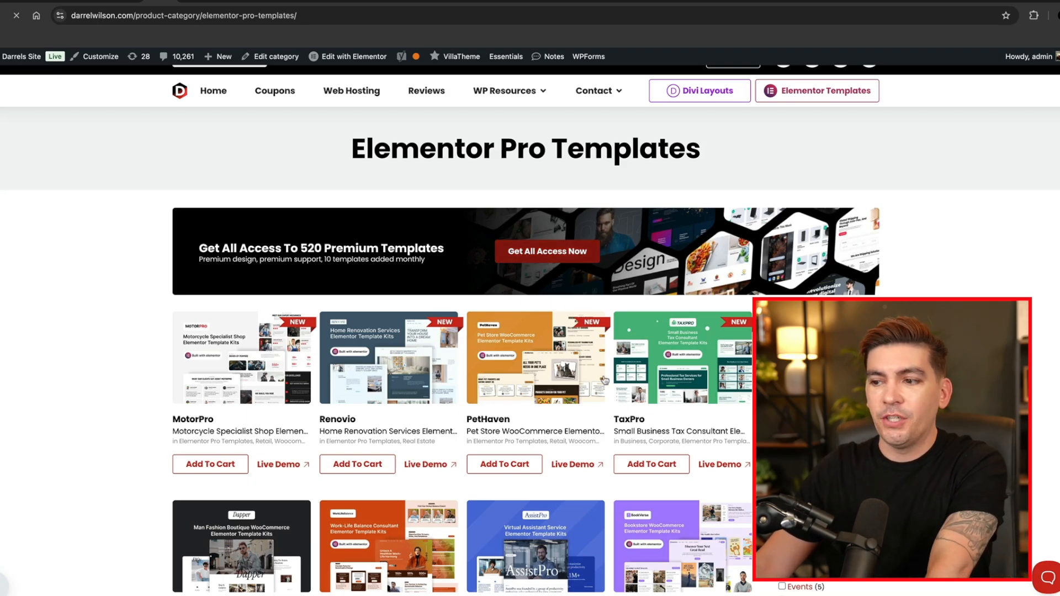
Go to the $199 one-time Lifetime all-access Elementor templates plan
click(548, 251)
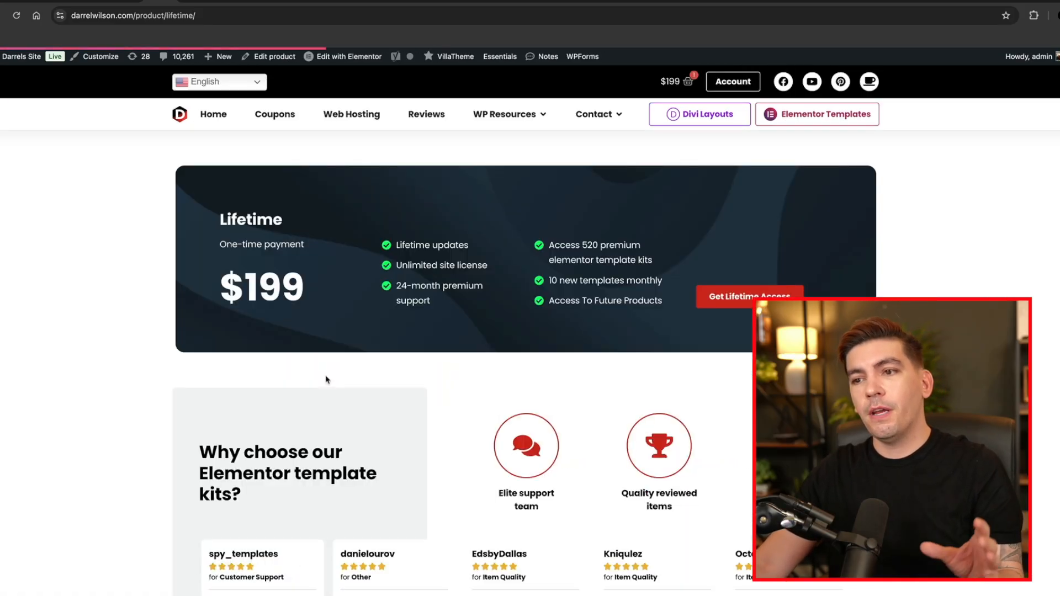
mouse_move(307, 294)
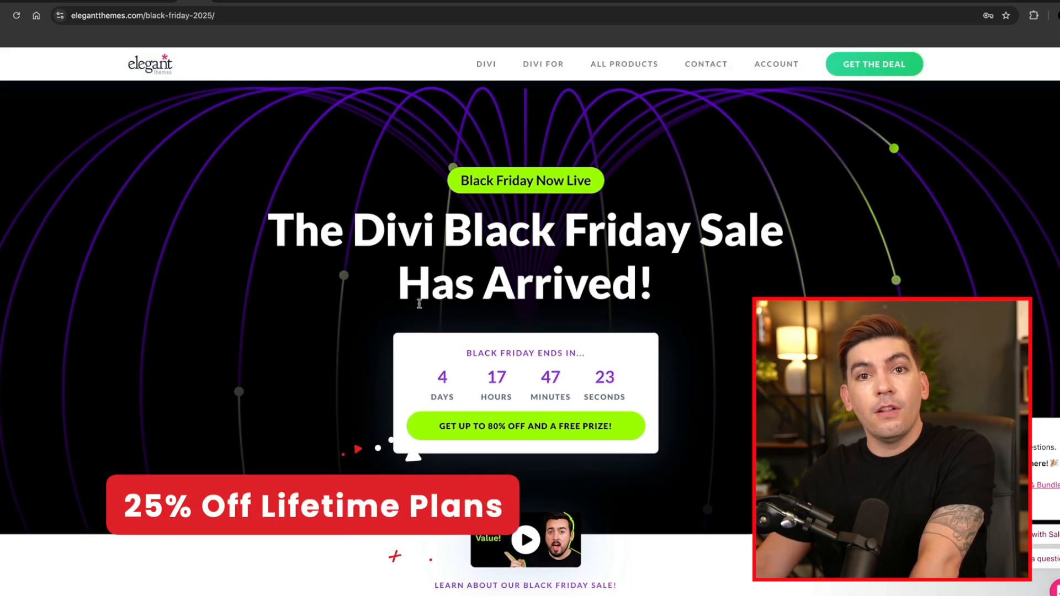
Claim the 'New To Divi?' Black Friday offer to show Divi Pro and Divi pricing
scroll(down, 3)
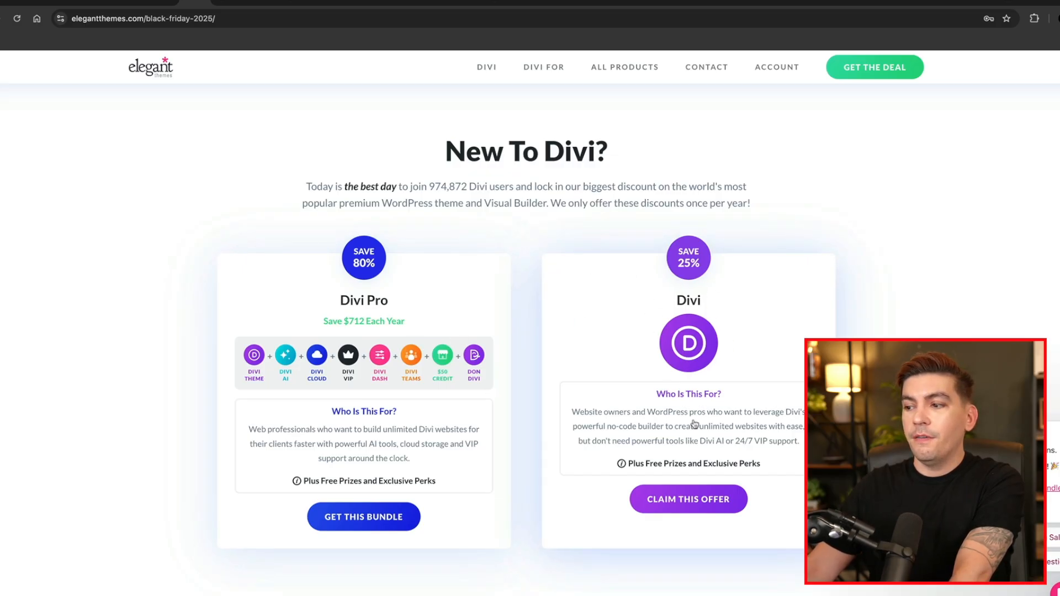
click(689, 499)
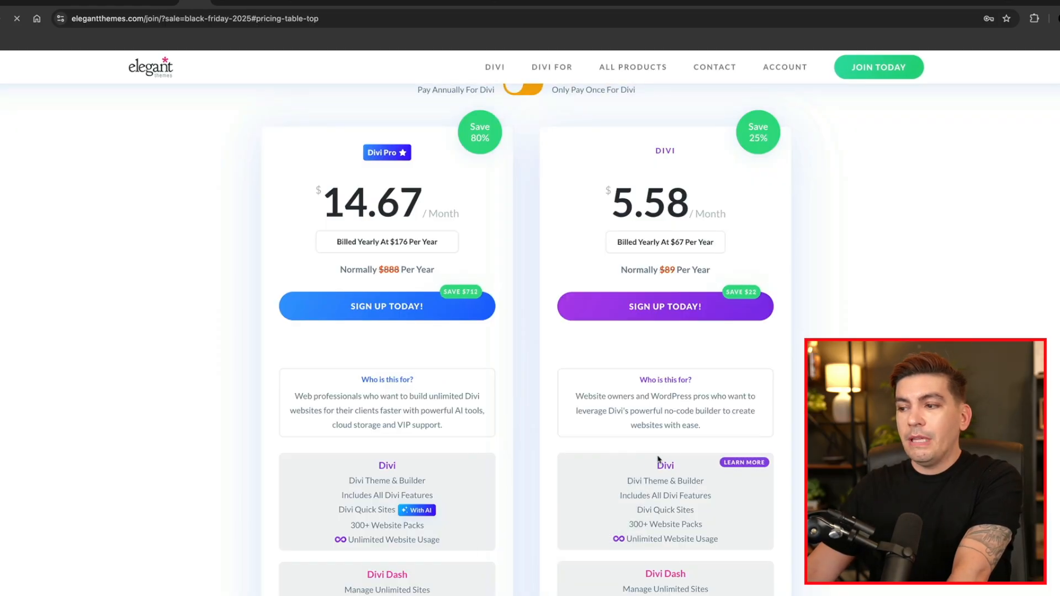
click(523, 88)
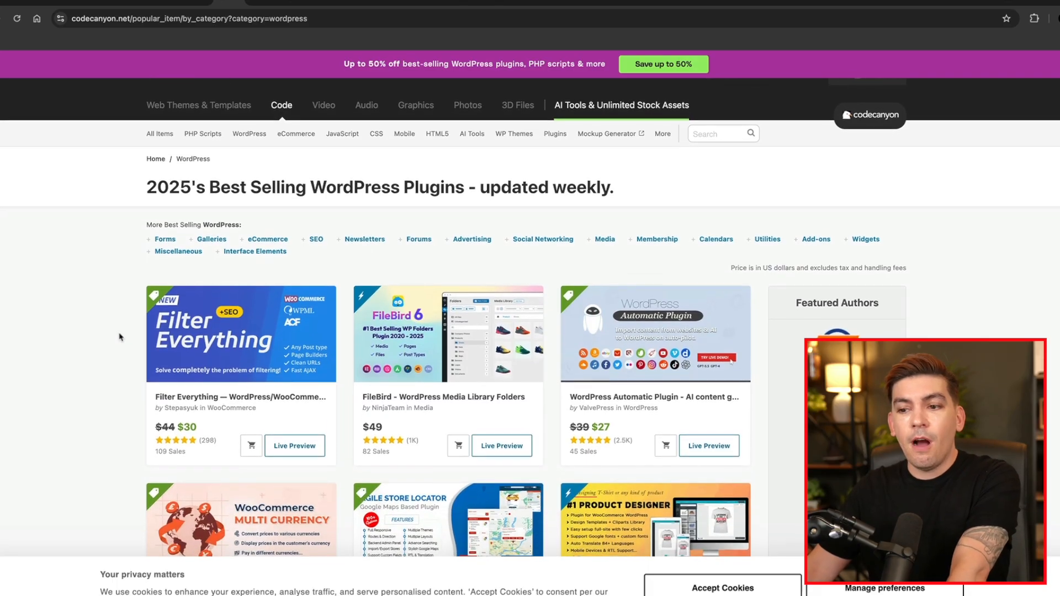
Scroll through CodeCanyon's best-selling plugins list to see their discounted sale prices
scroll(down, 3)
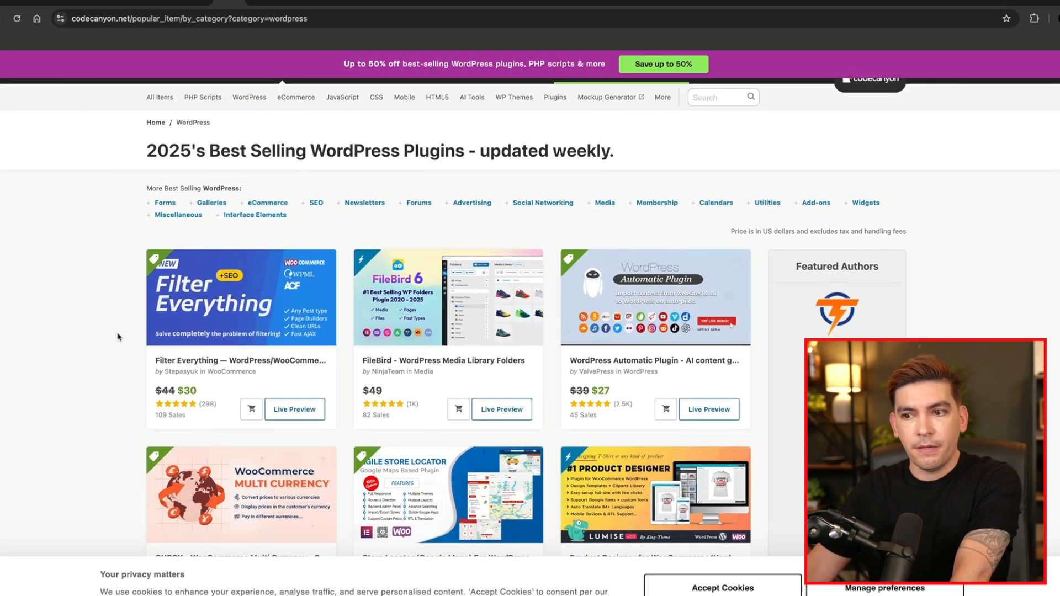
scroll(down, 3)
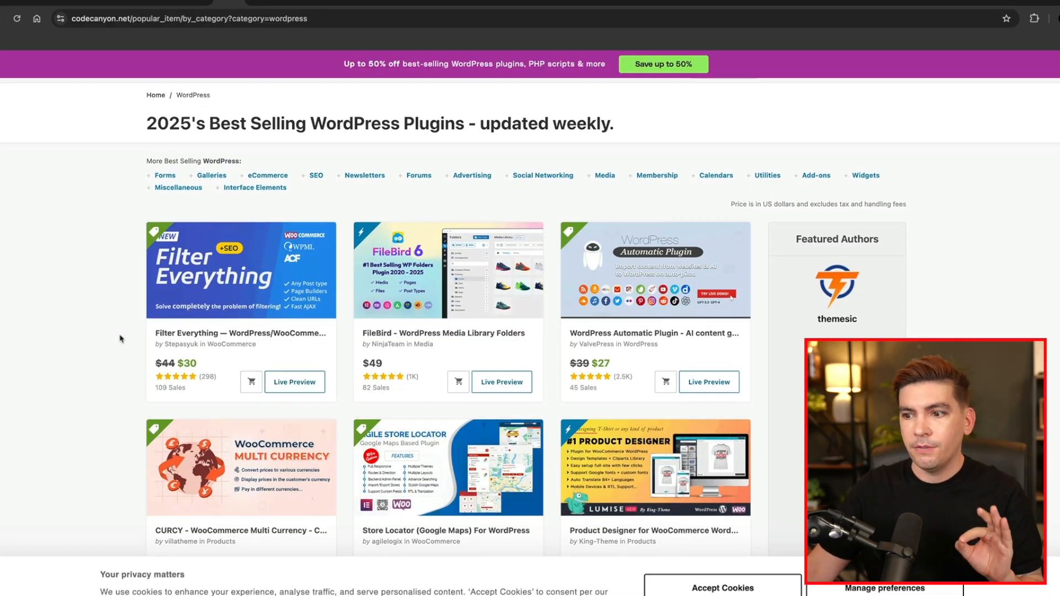
scroll(down, 3)
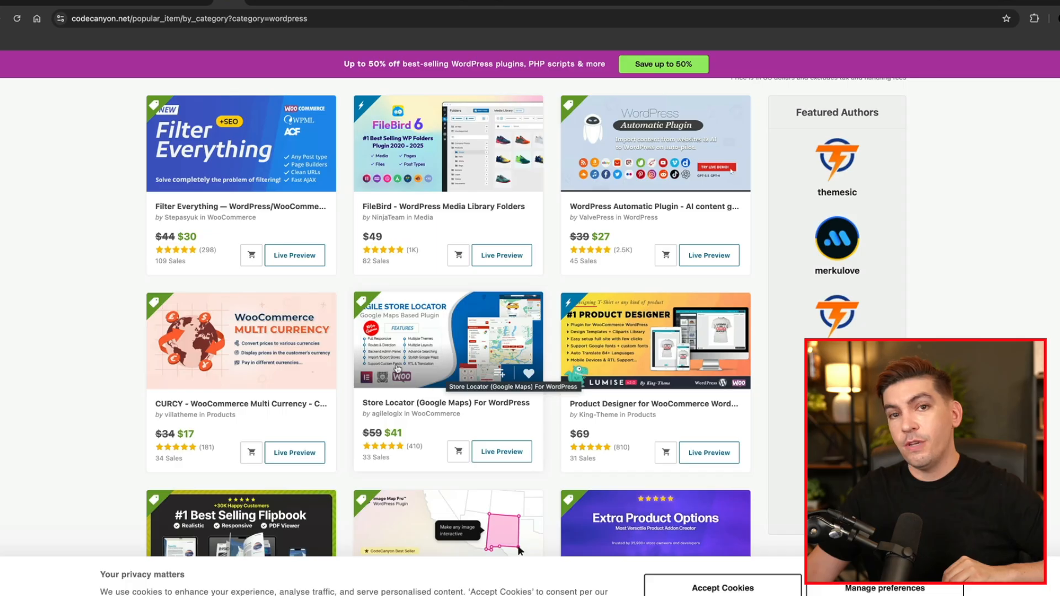
scroll(down, 3)
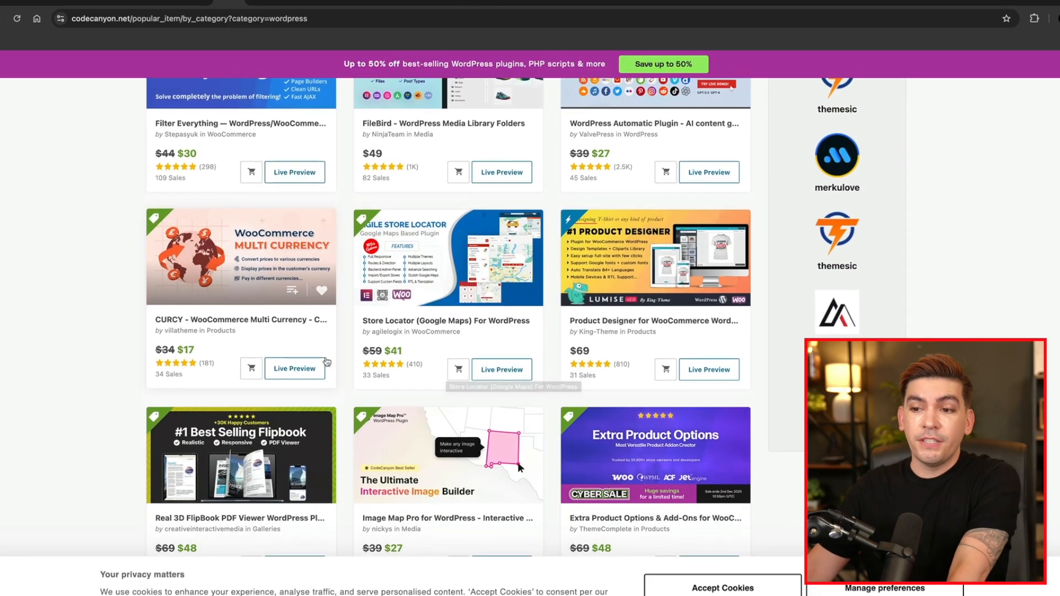
scroll(down, 3)
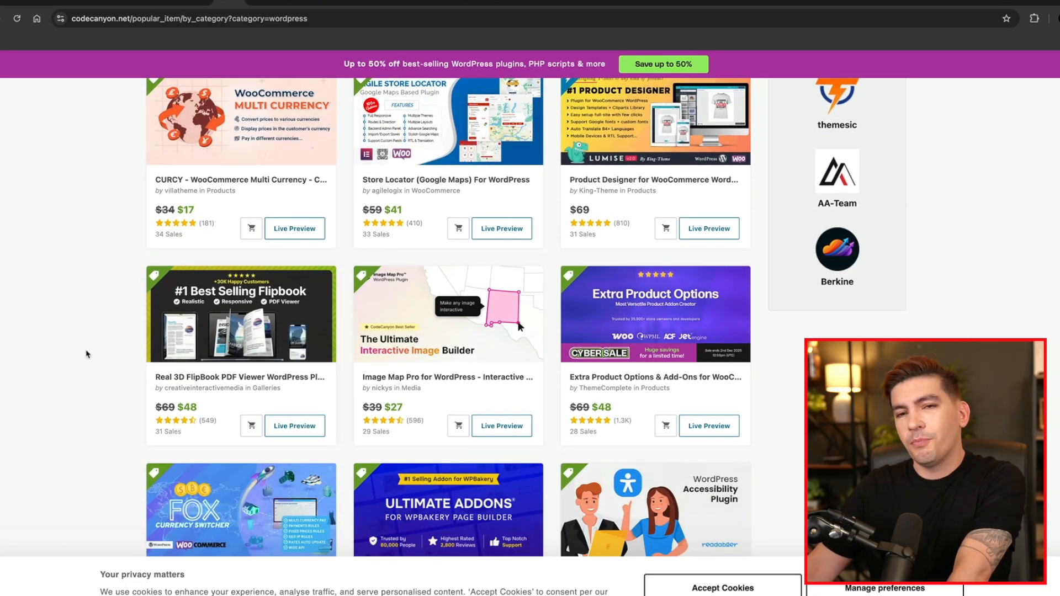
scroll(down, 3)
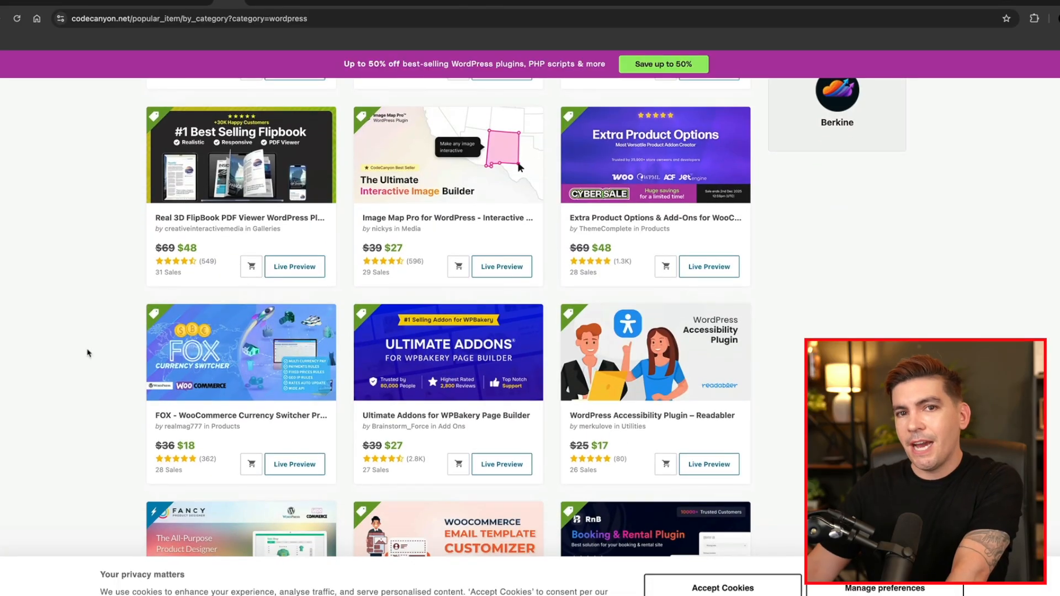
scroll(down, 3)
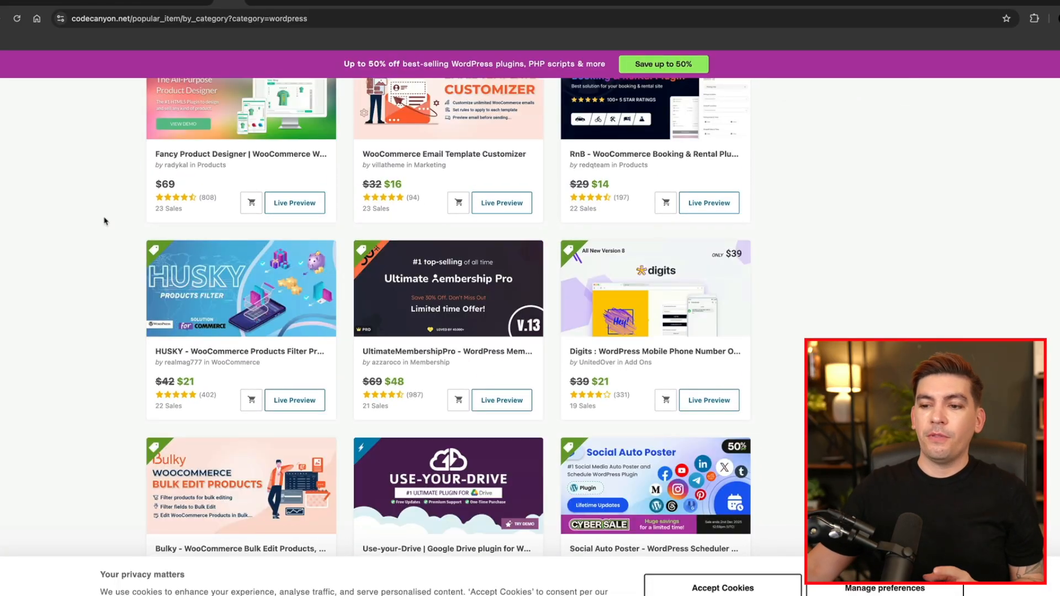
scroll(down, 3)
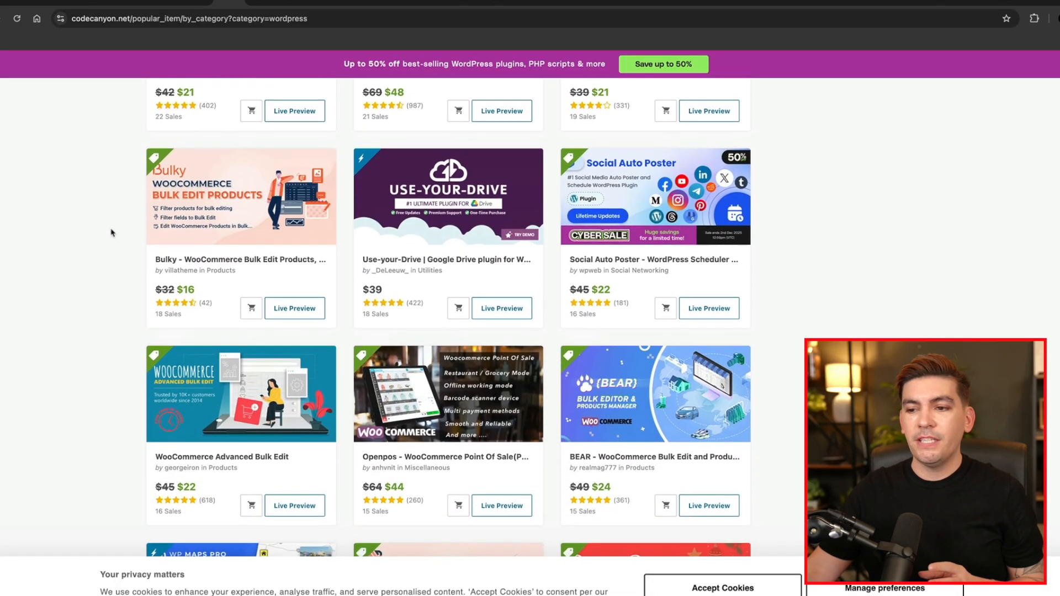
scroll(down, 3)
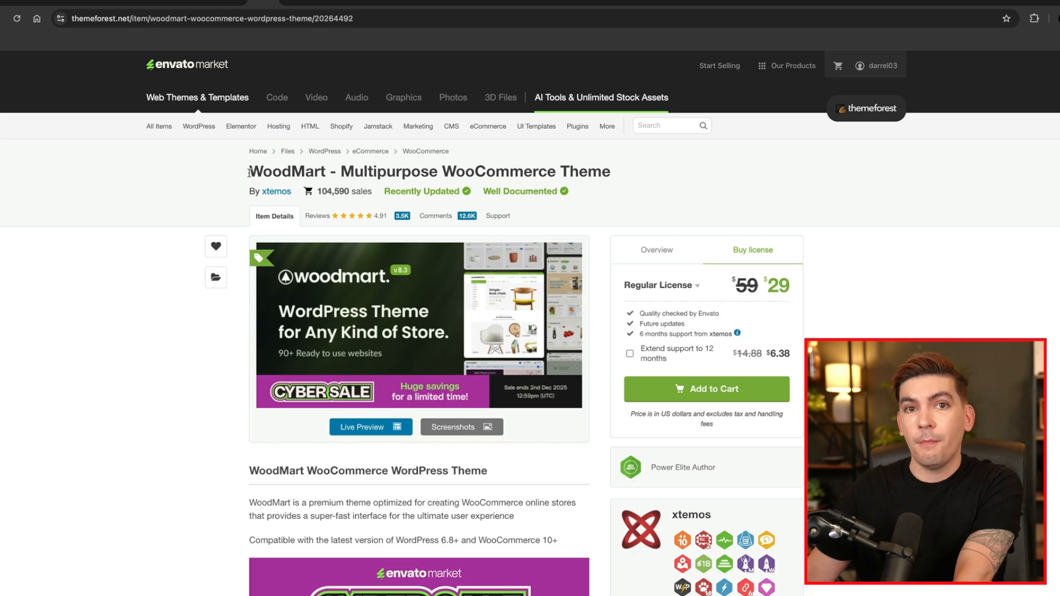
mouse_move(782, 232)
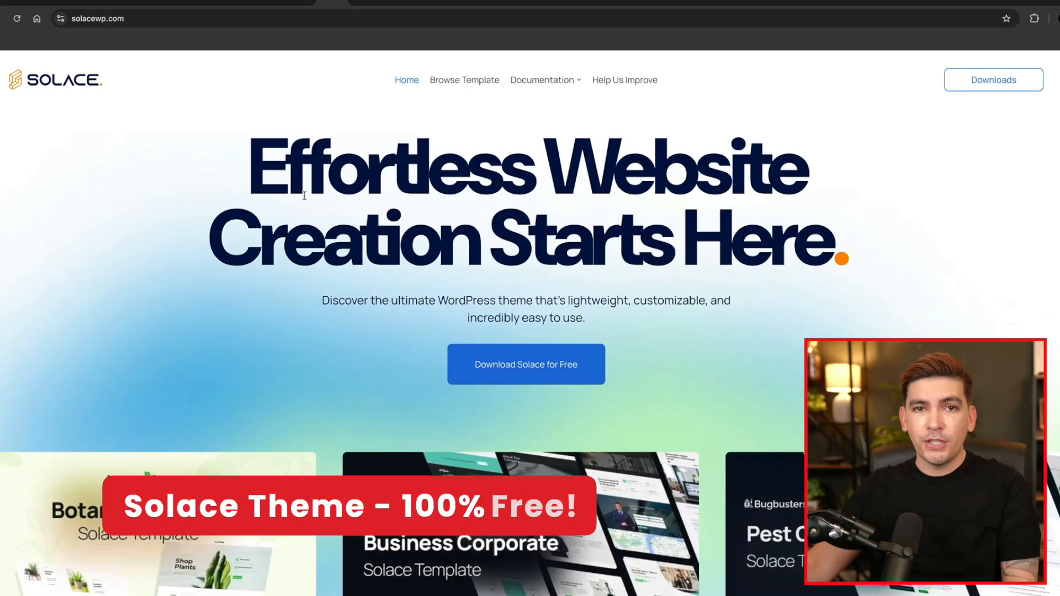
Bring up Solace's Browse Template gallery listing layouts like Blogify and CommerceCraft
click(464, 79)
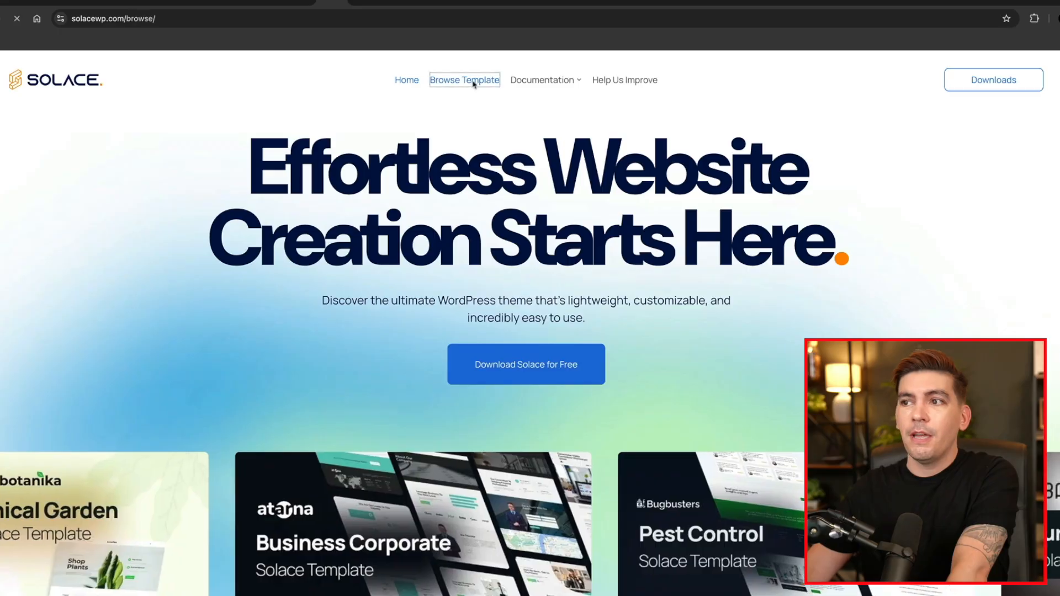
click(464, 80)
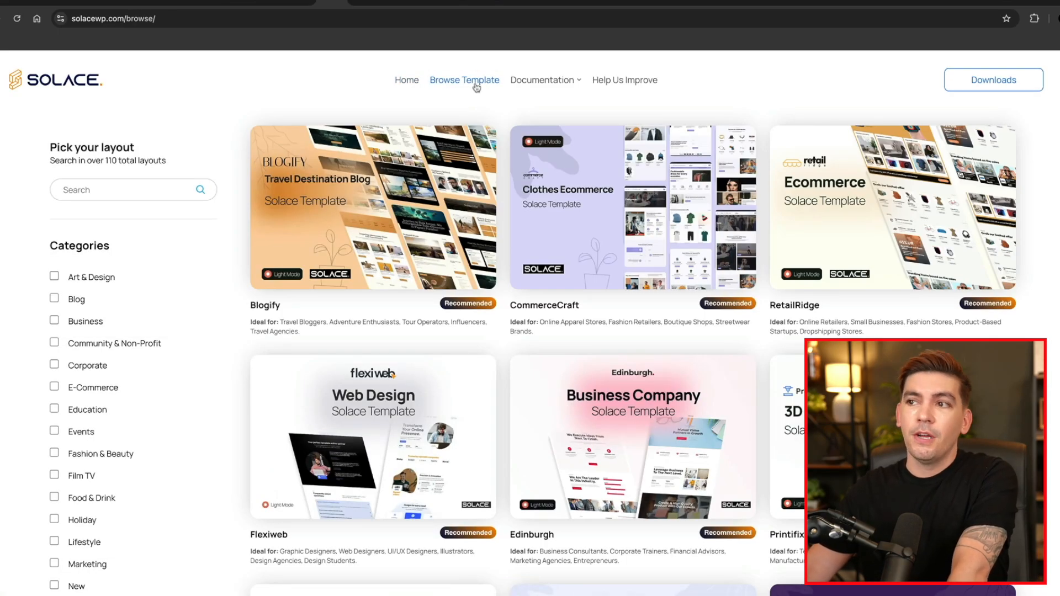
scroll(down, 3)
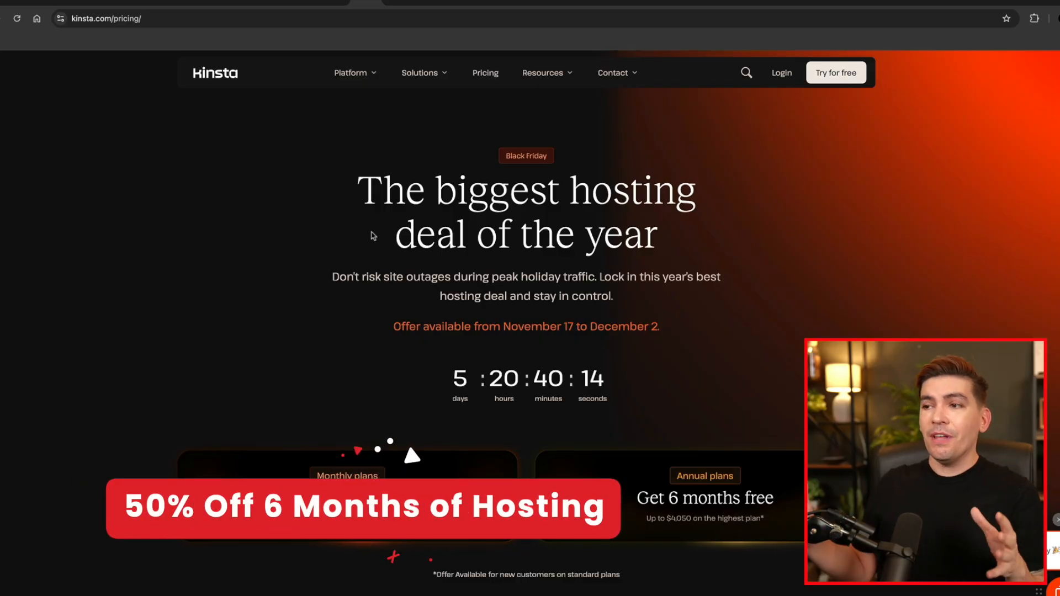
mouse_move(319, 269)
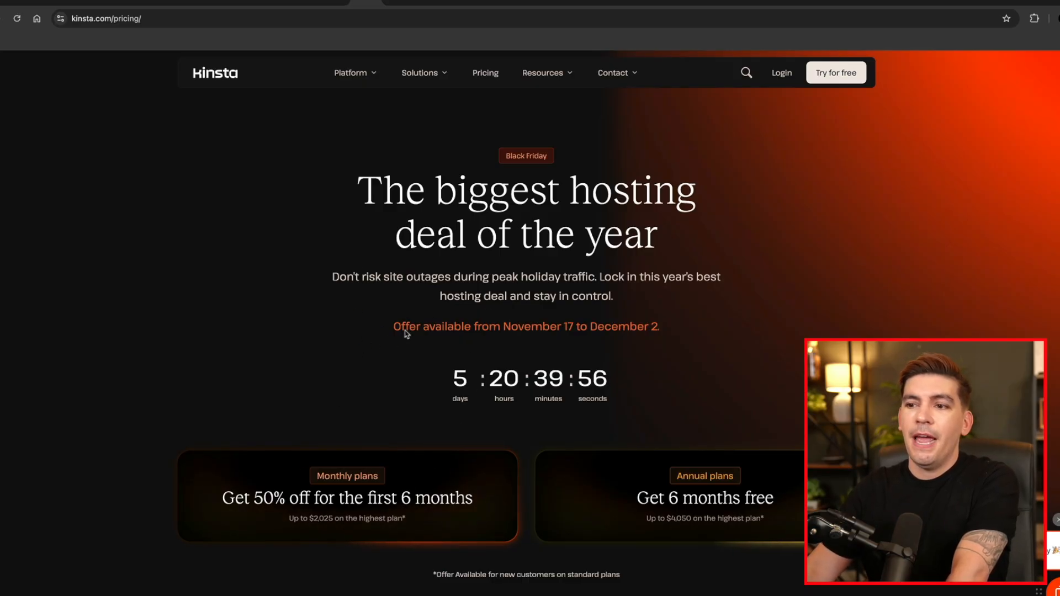
mouse_move(437, 304)
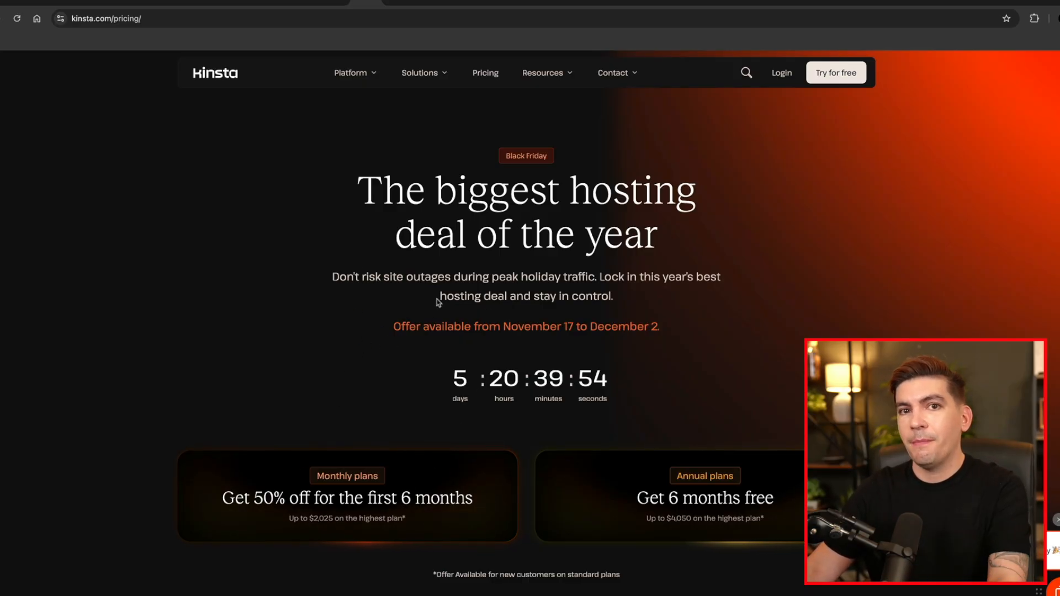
mouse_move(455, 197)
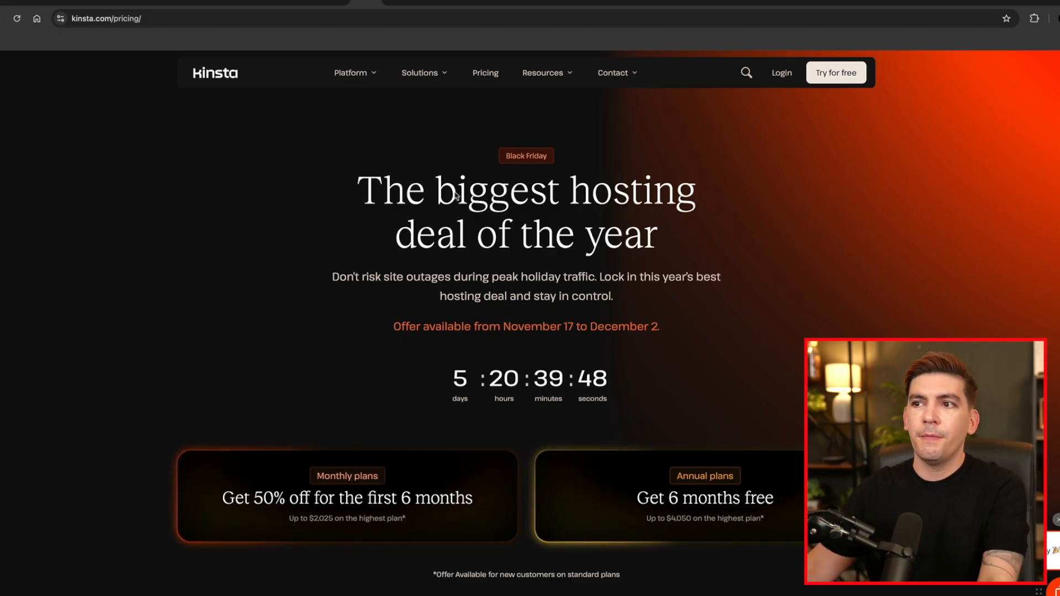
text(hostinger.com)
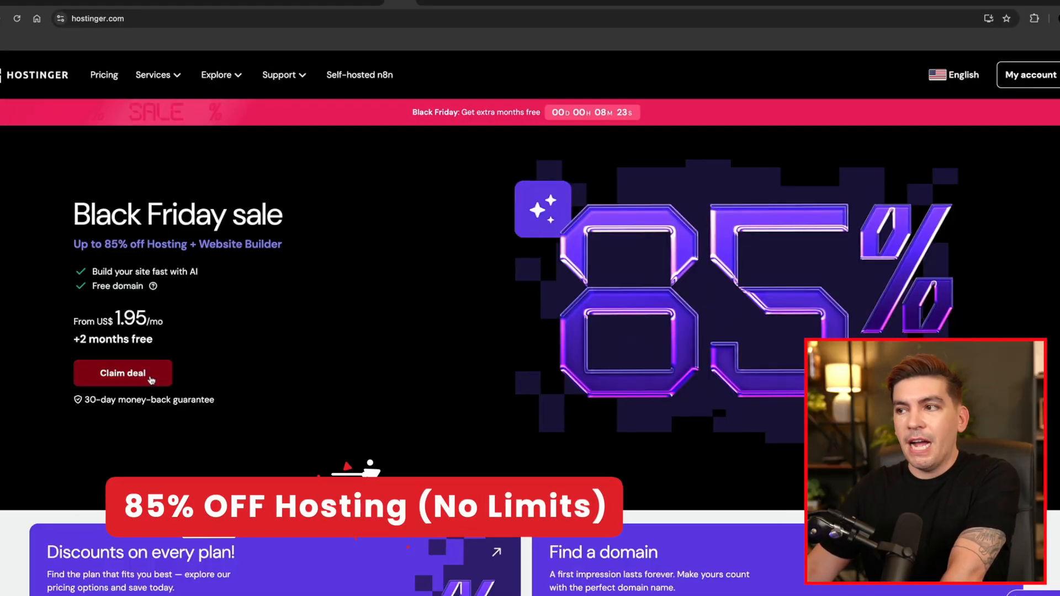
Claim the Hostinger deal and choose the Business plan, 48 months at US$2.75/month
click(122, 374)
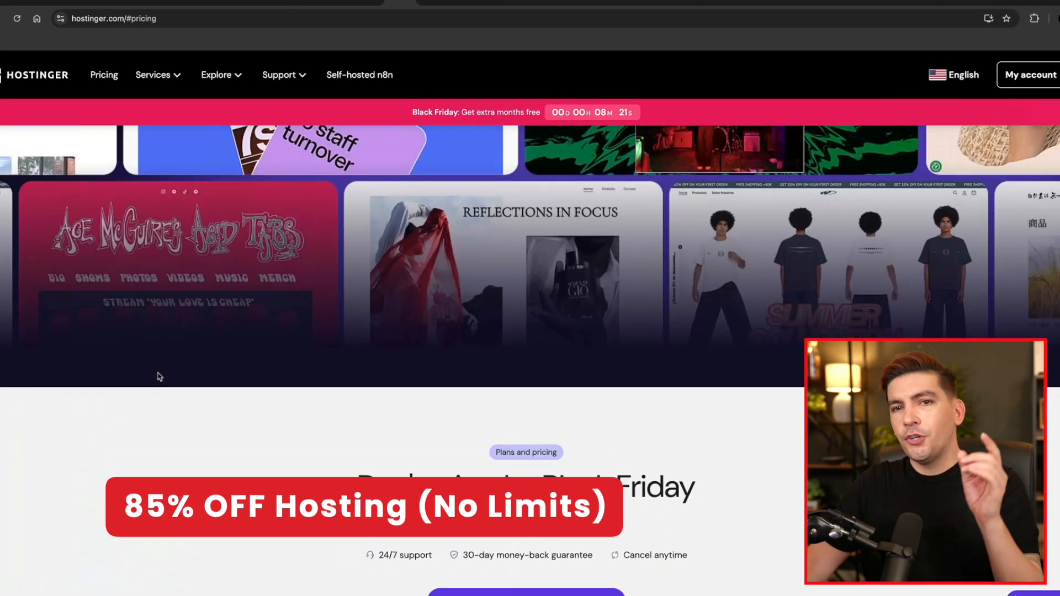
scroll(down, 3)
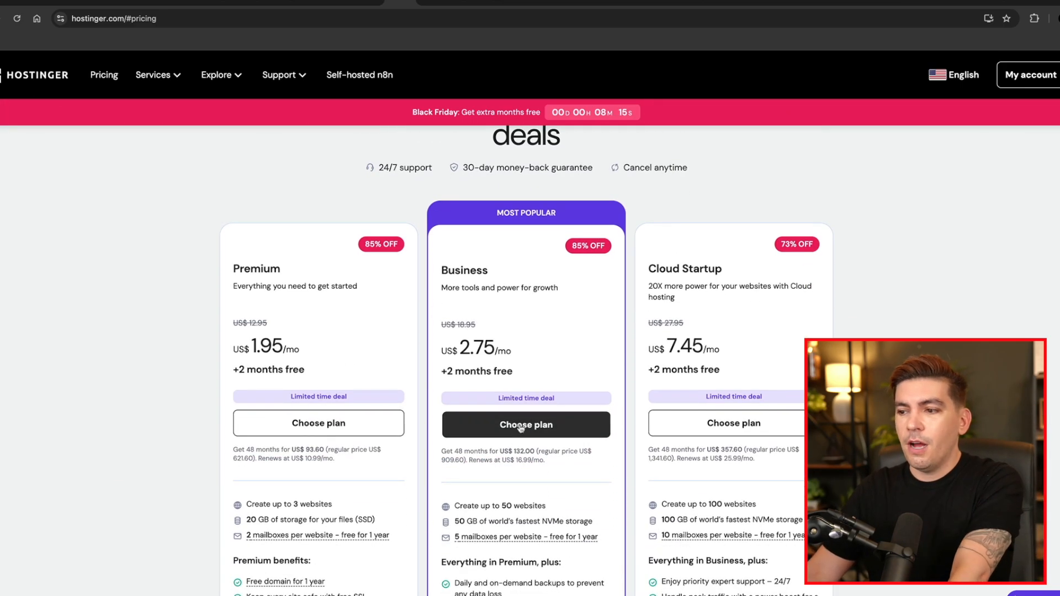
click(526, 424)
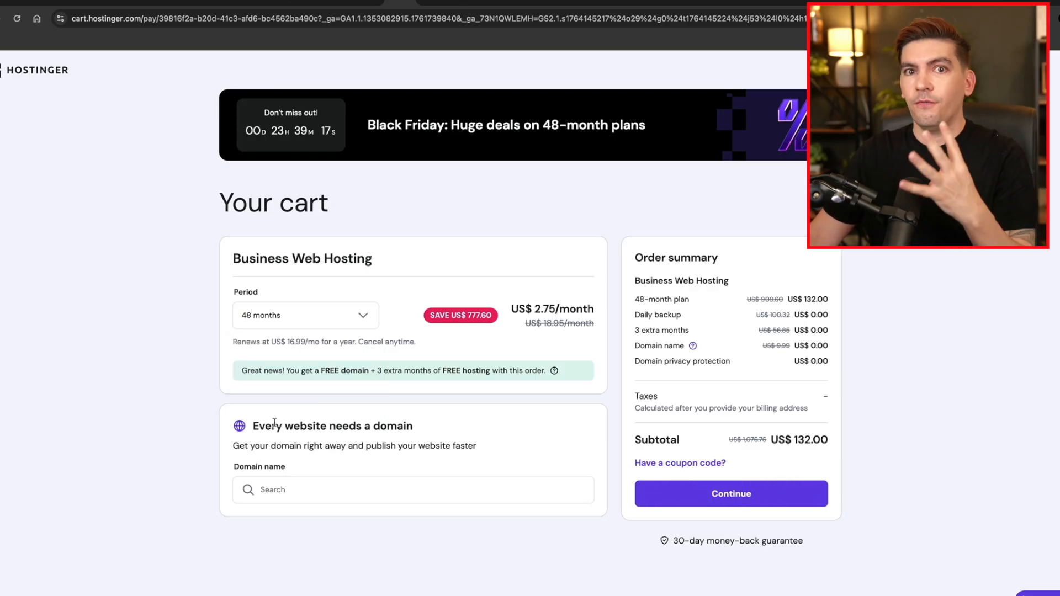
mouse_move(790, 436)
text(DARREL10)
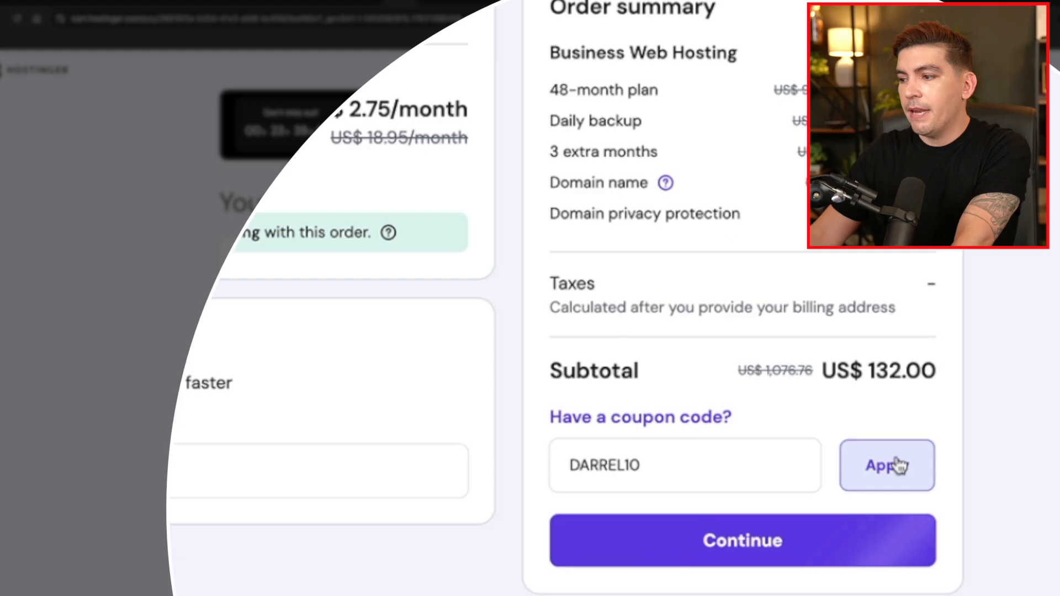
Apply the DARREL10 coupon to the Business Web Hosting cart
click(883, 466)
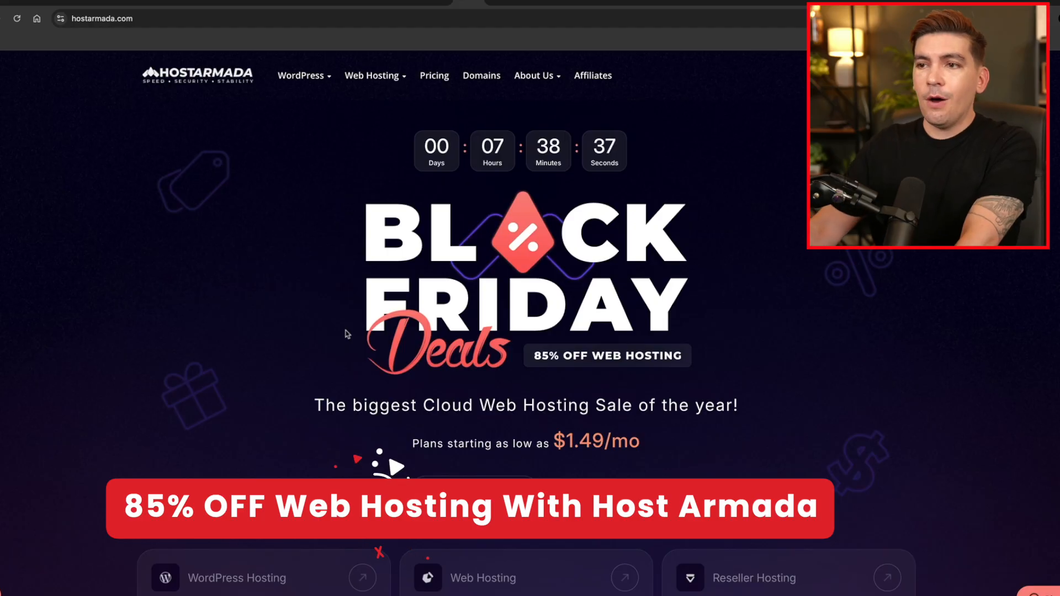
mouse_move(442, 297)
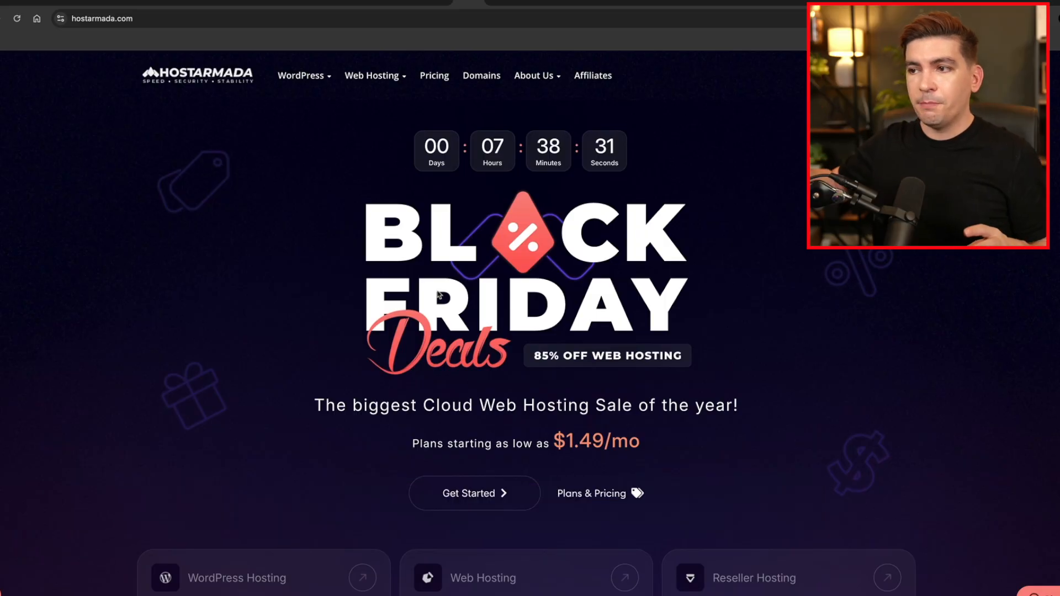
mouse_move(453, 236)
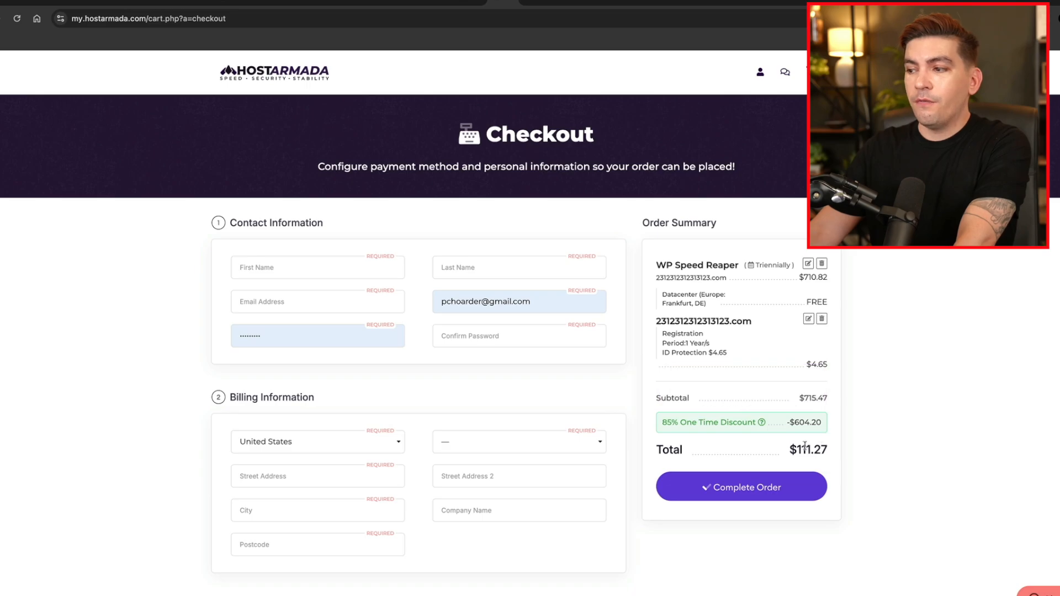
mouse_move(864, 439)
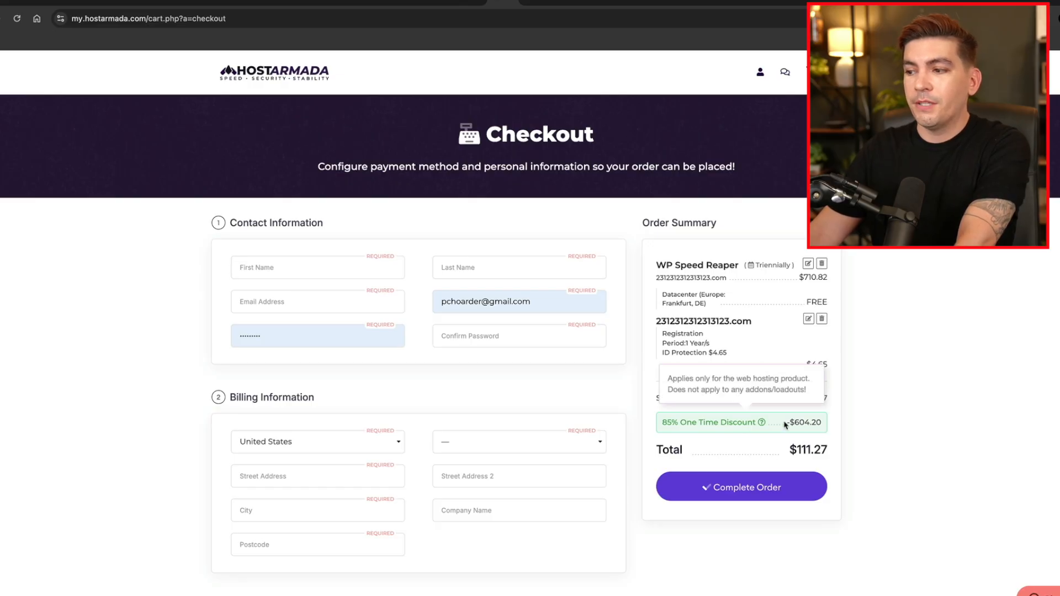
mouse_move(314, 171)
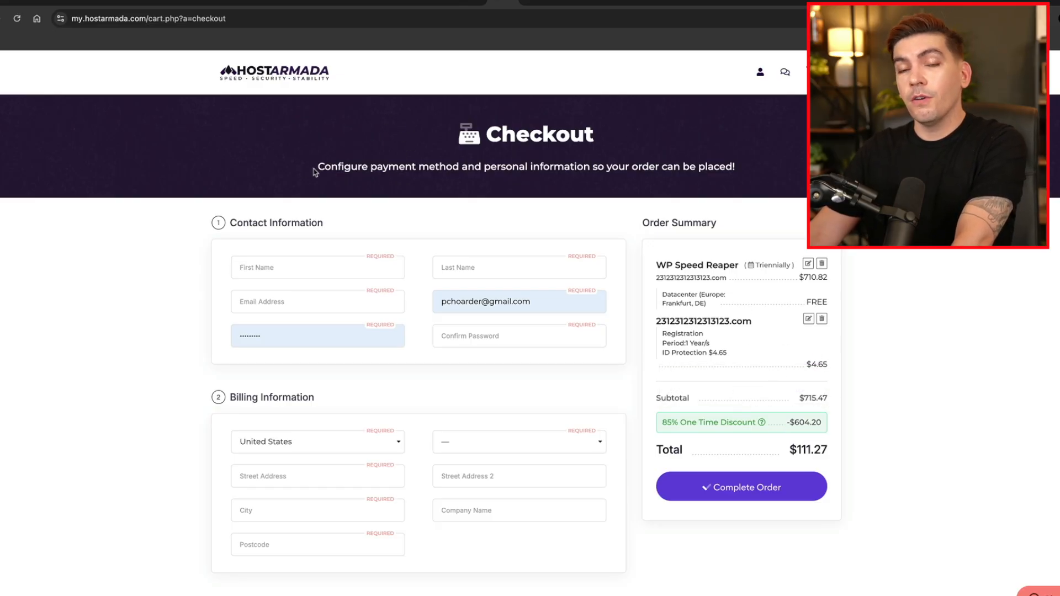
mouse_move(534, 8)
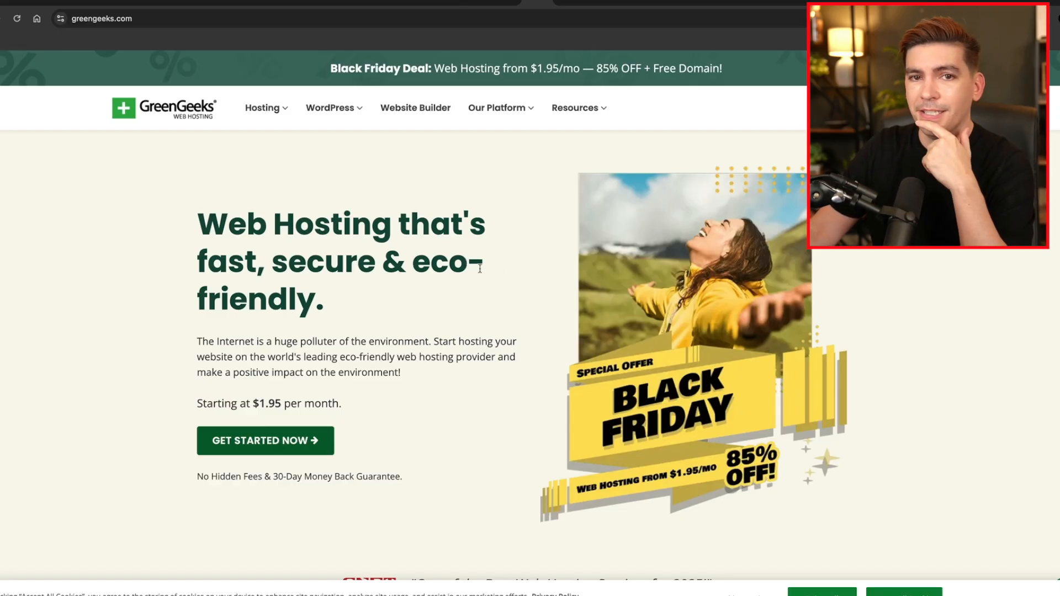
mouse_move(494, 279)
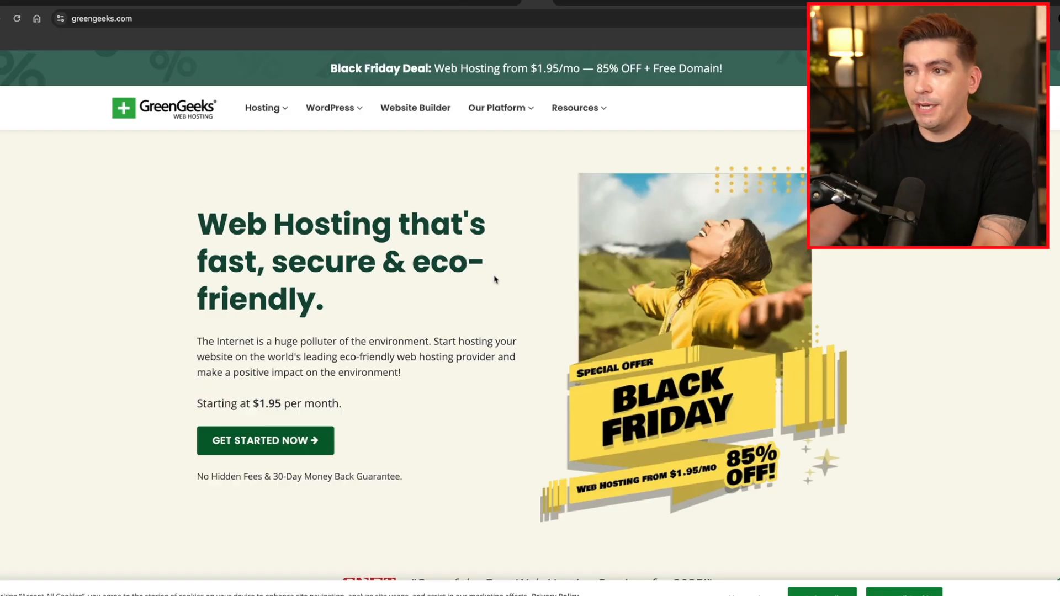
mouse_move(526, 292)
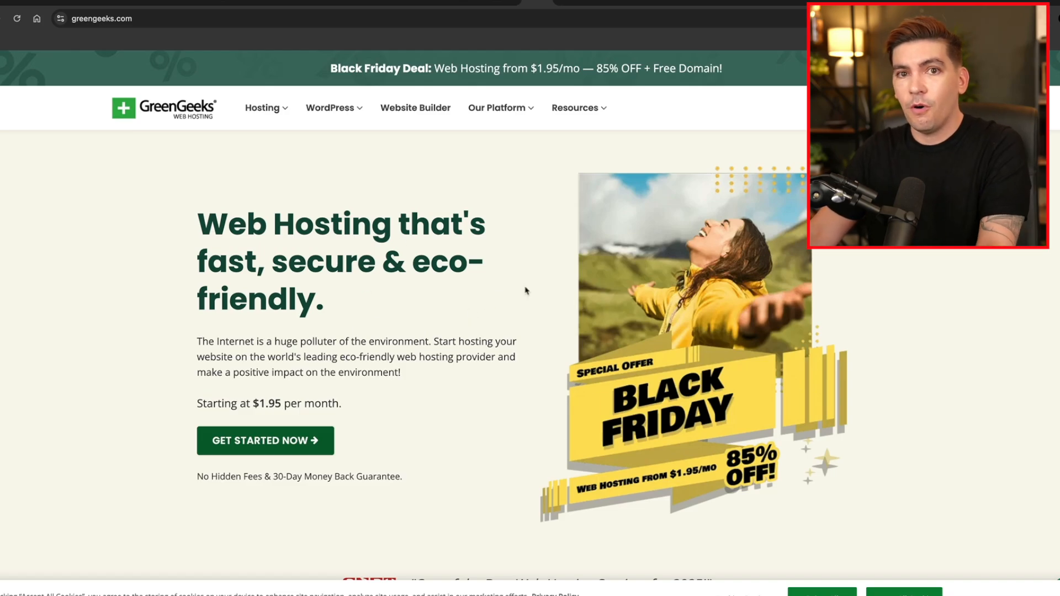
Navigate from GreenGeeks' $1.95/mo Black Friday page to chemicloud.com
text(chemicloud.com)
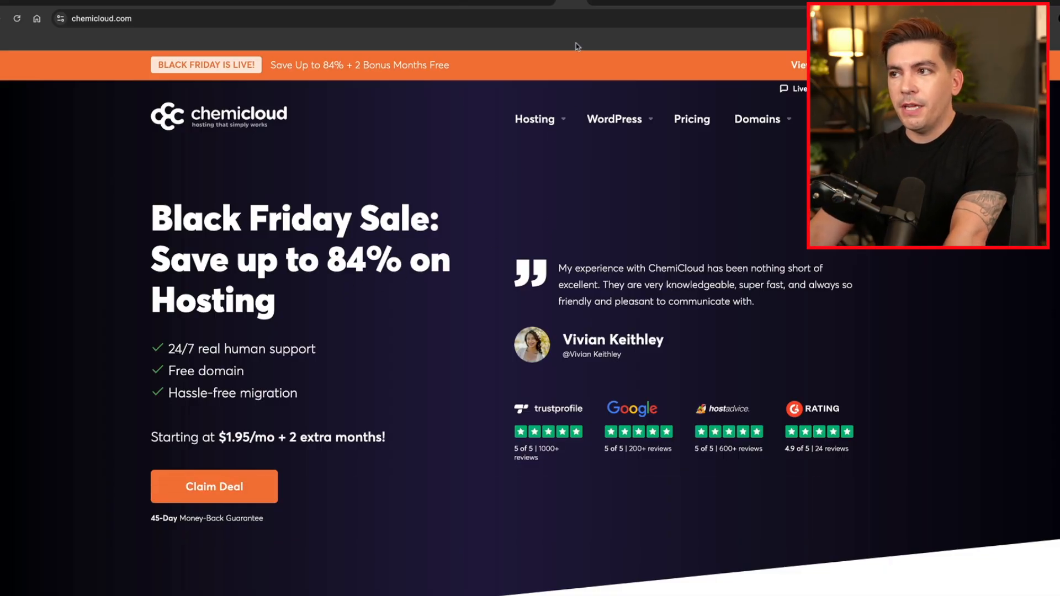
Claim ChemiCloud's deal for Shared Hosting Turbo, 36 months totaling $142.20
click(215, 486)
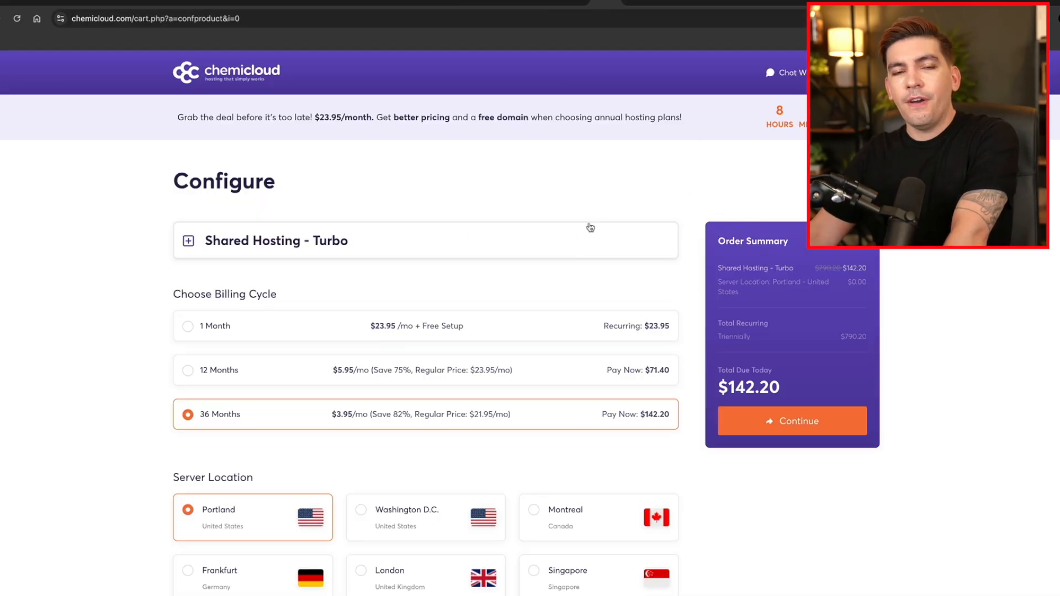
mouse_move(783, 400)
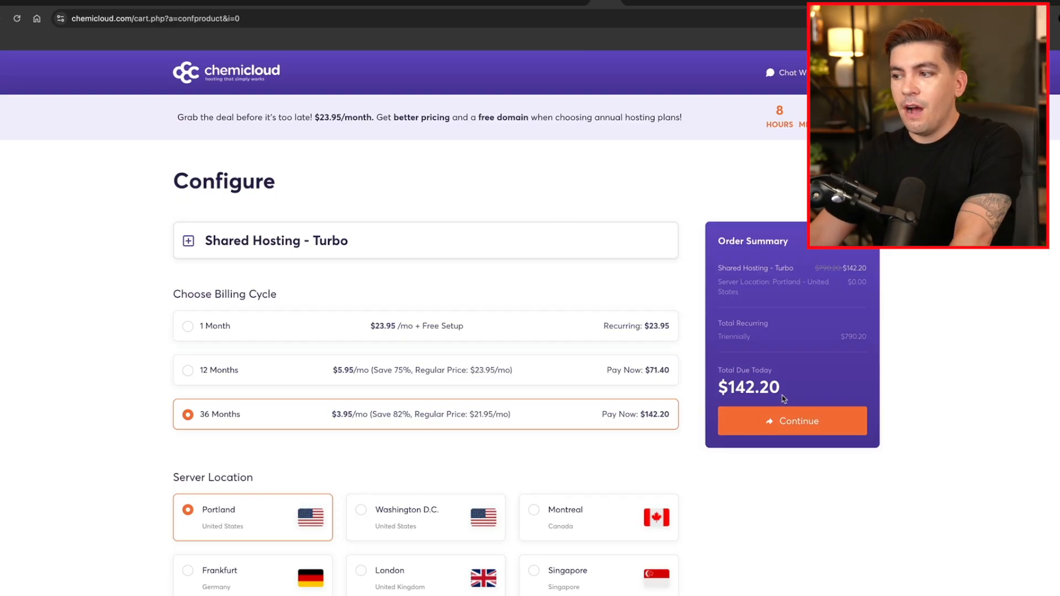
mouse_move(696, 350)
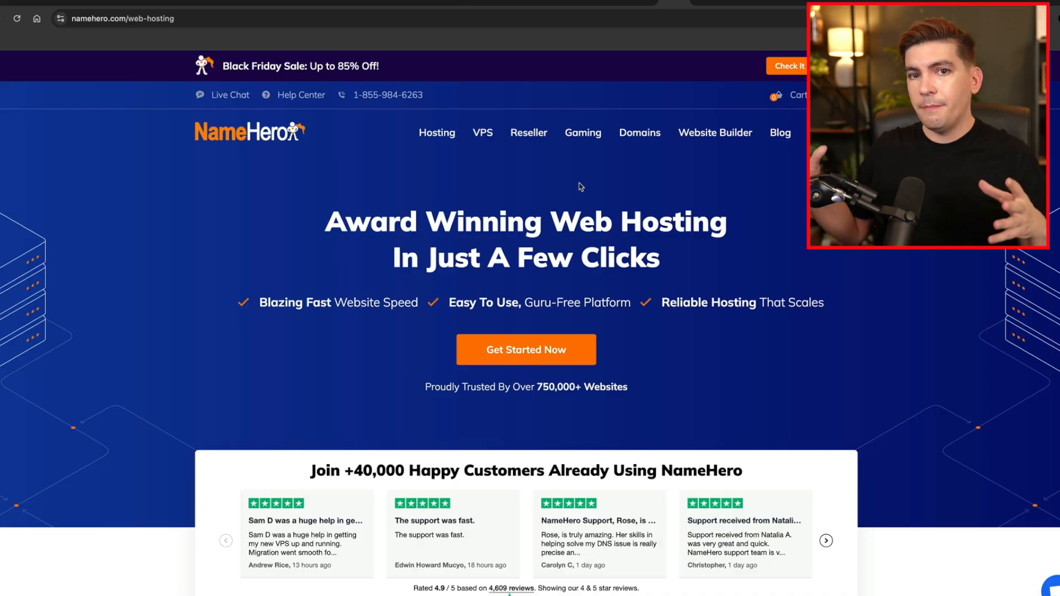
Navigate from NameHero's Black Friday hosting page to crocoblock.com
text(crocoblock.com)
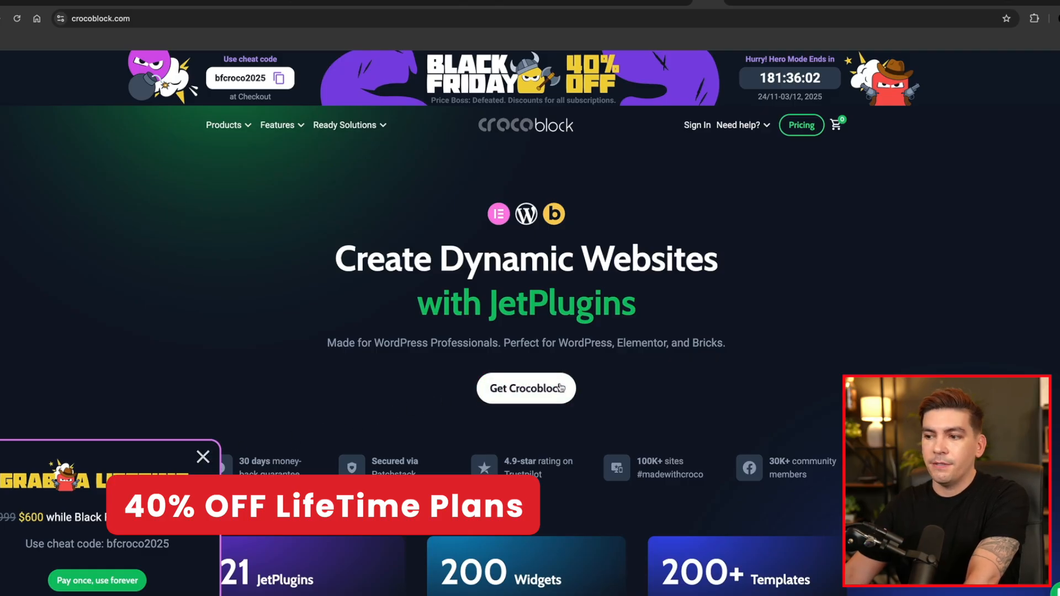
View Crocoblock's subscription plans with the $600 Lifetime plan and the per-plugin comparison table
click(526, 388)
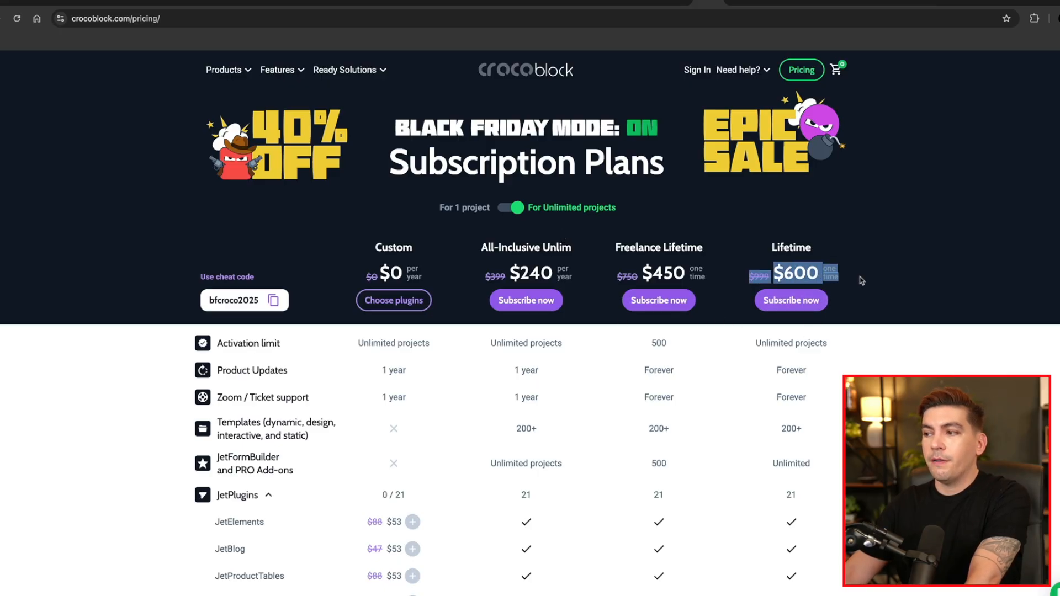
scroll(down, 3)
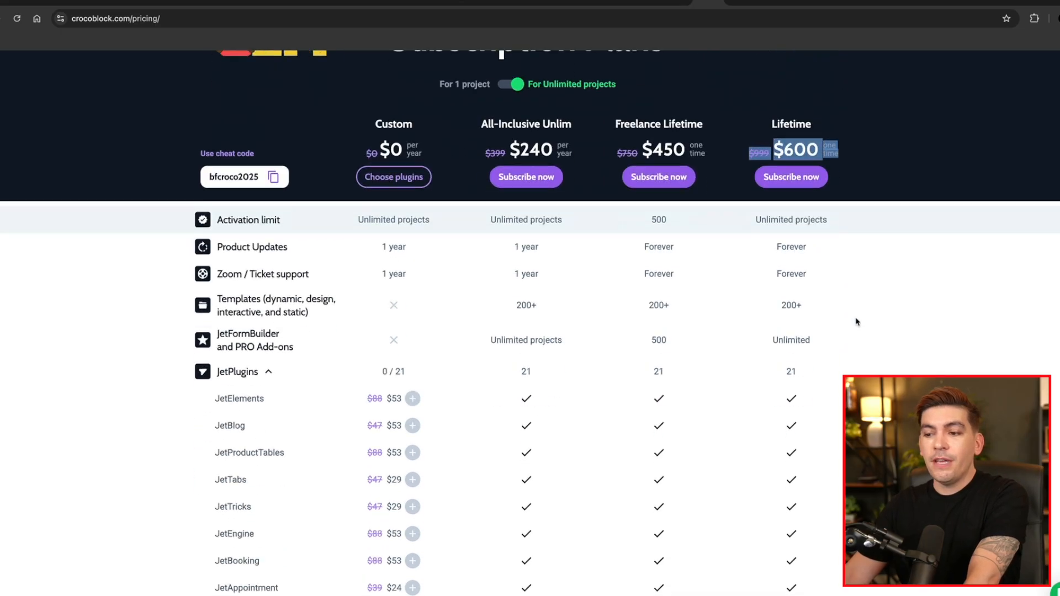
scroll(down, 3)
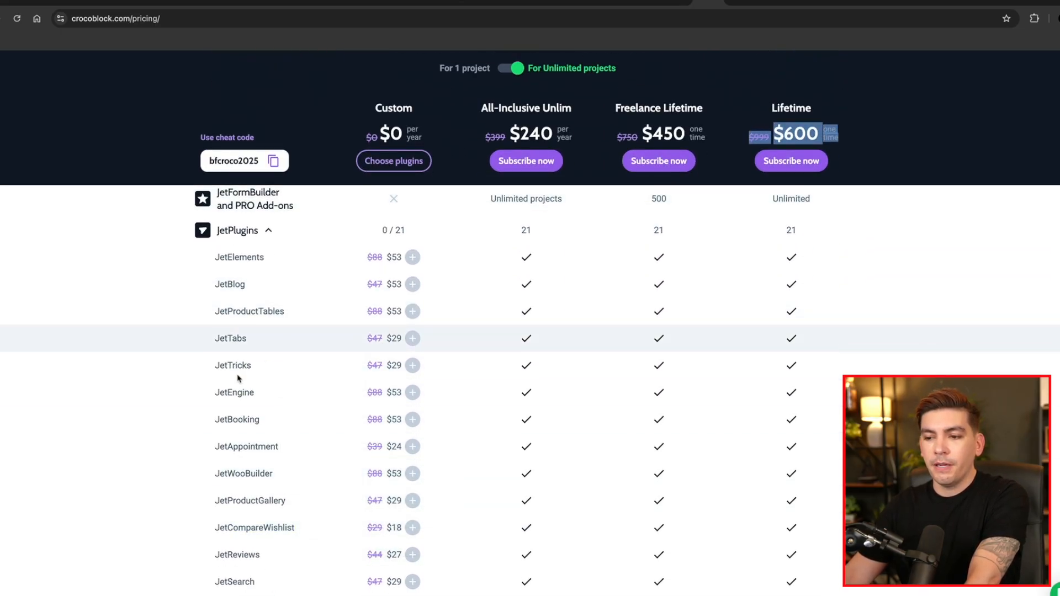
scroll(down, 3)
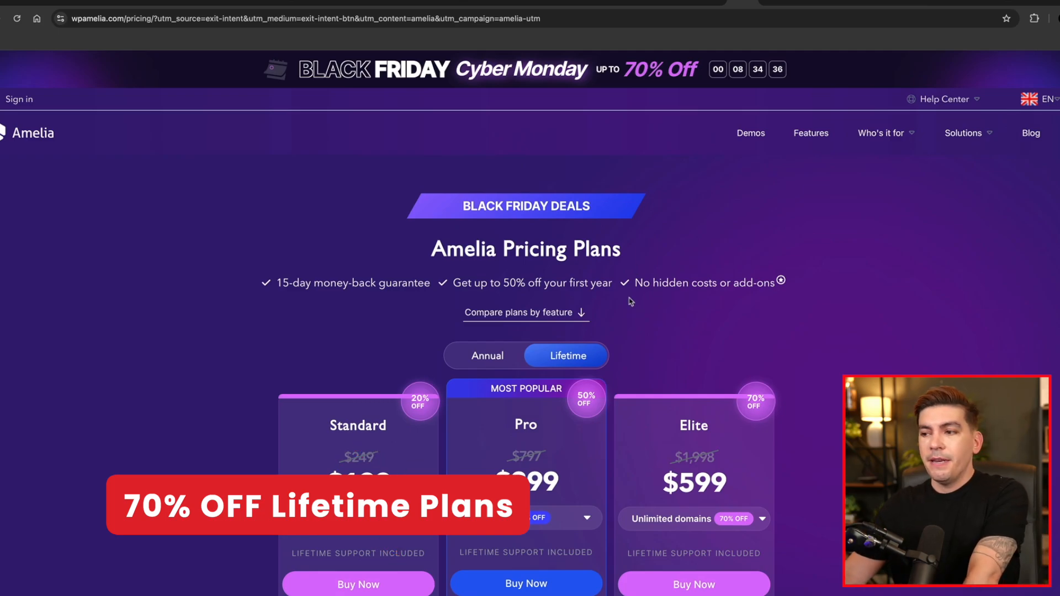
Compare Amelia's annual and lifetime prices, then view the Standard $199, Pro $399, Elite $599 feature lists
click(487, 355)
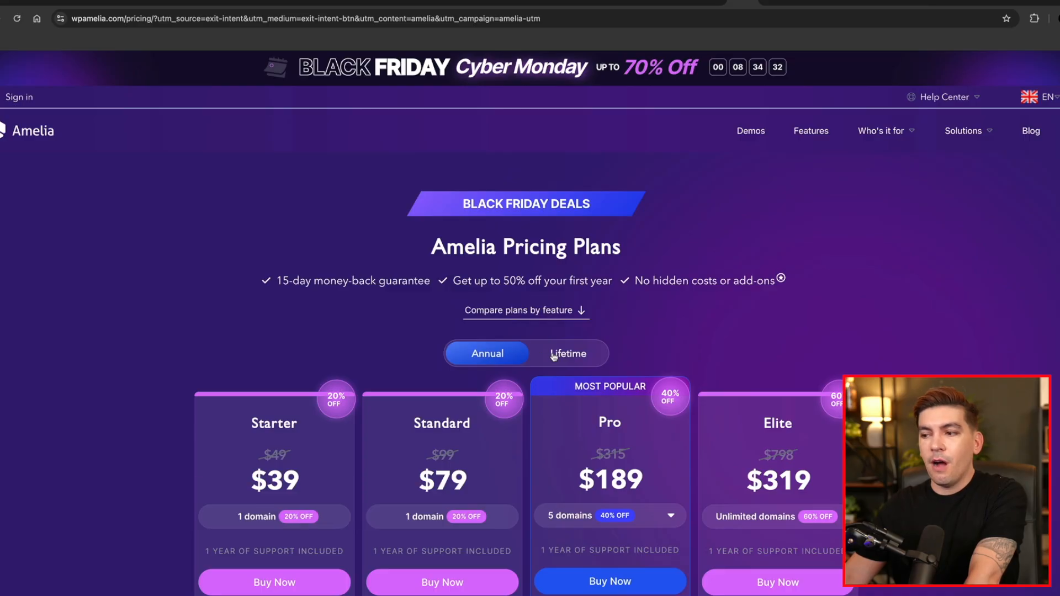
click(568, 353)
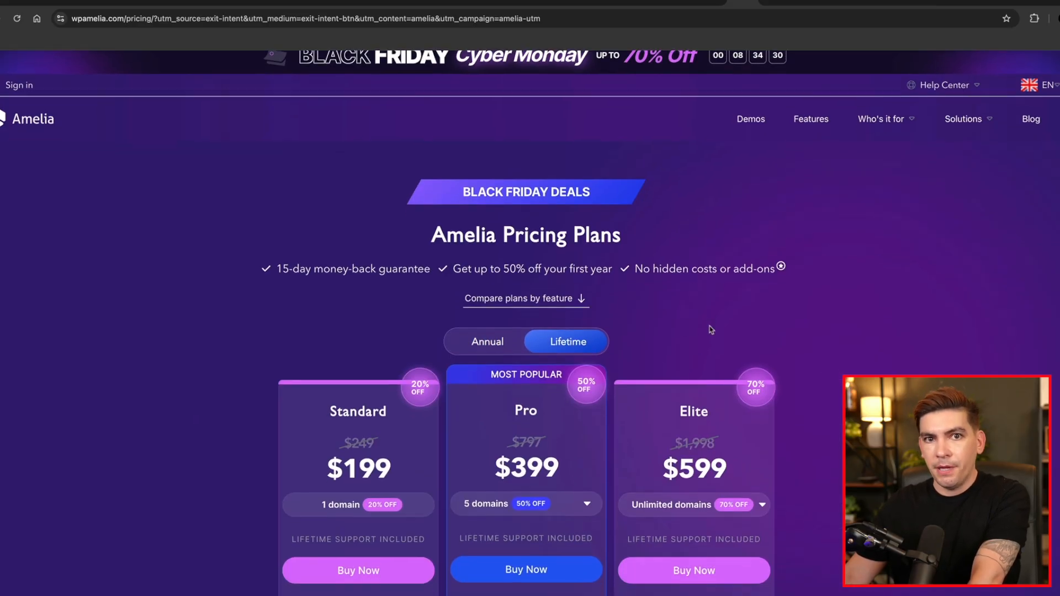
scroll(down, 3)
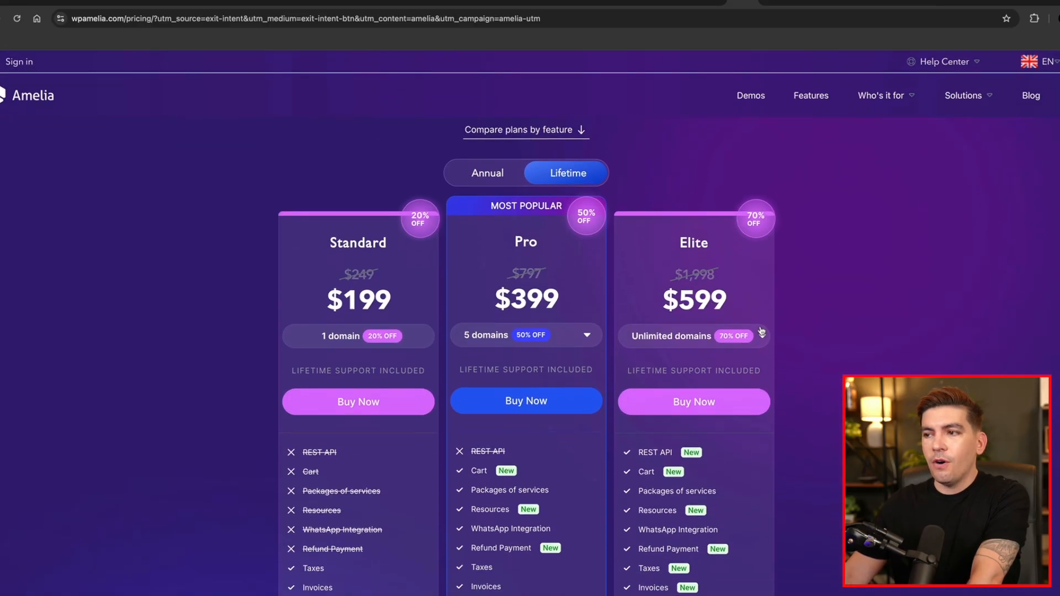
scroll(down, 3)
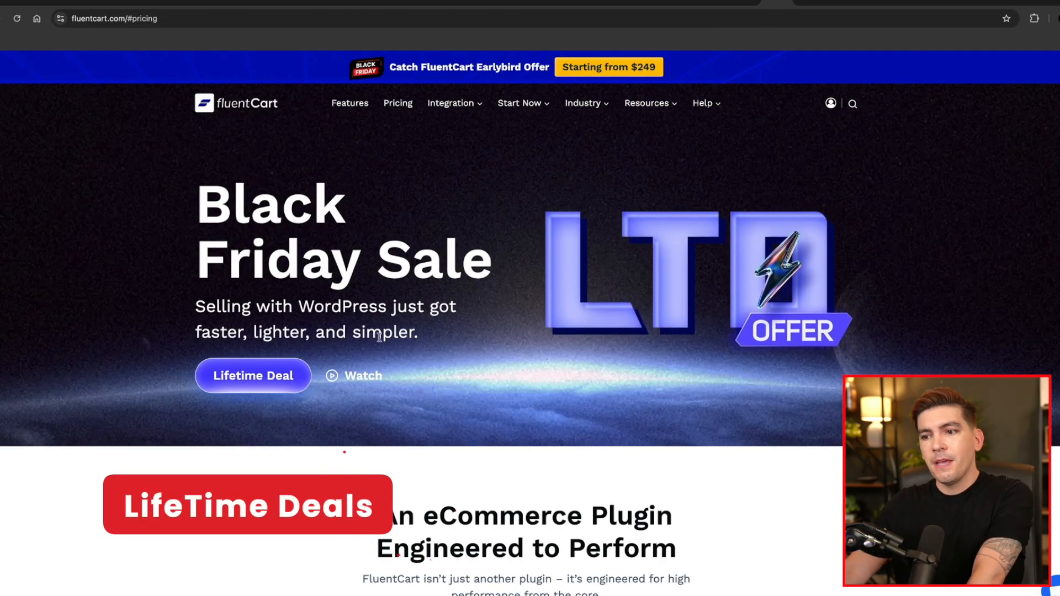
mouse_move(258, 389)
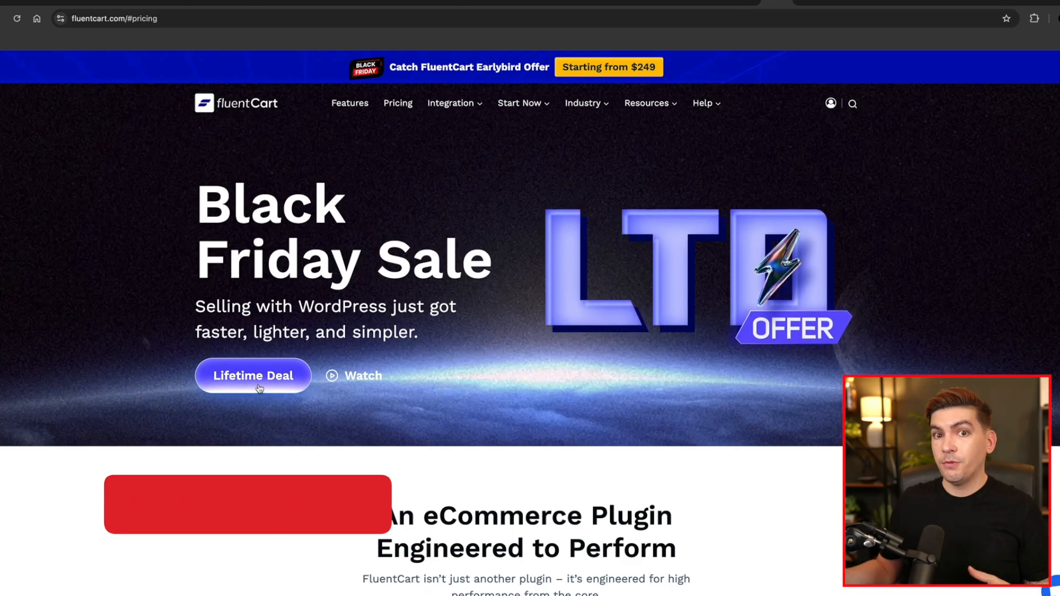
Jump to FluentCart's lifetime deal tiers ($249, $499, $799, $1099) and highlight the 5 Sites License
click(253, 375)
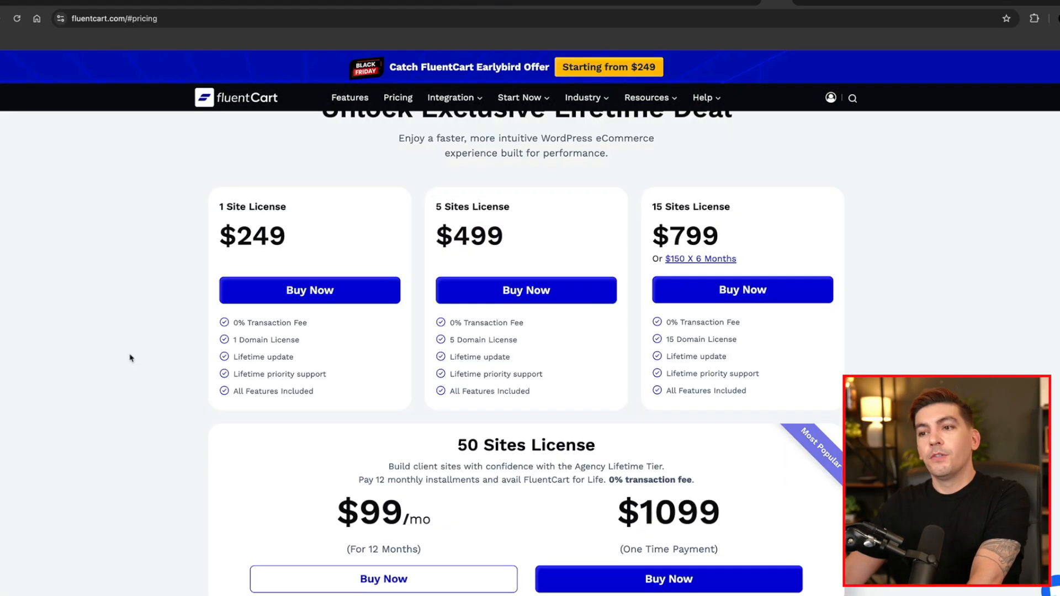
scroll(down, 3)
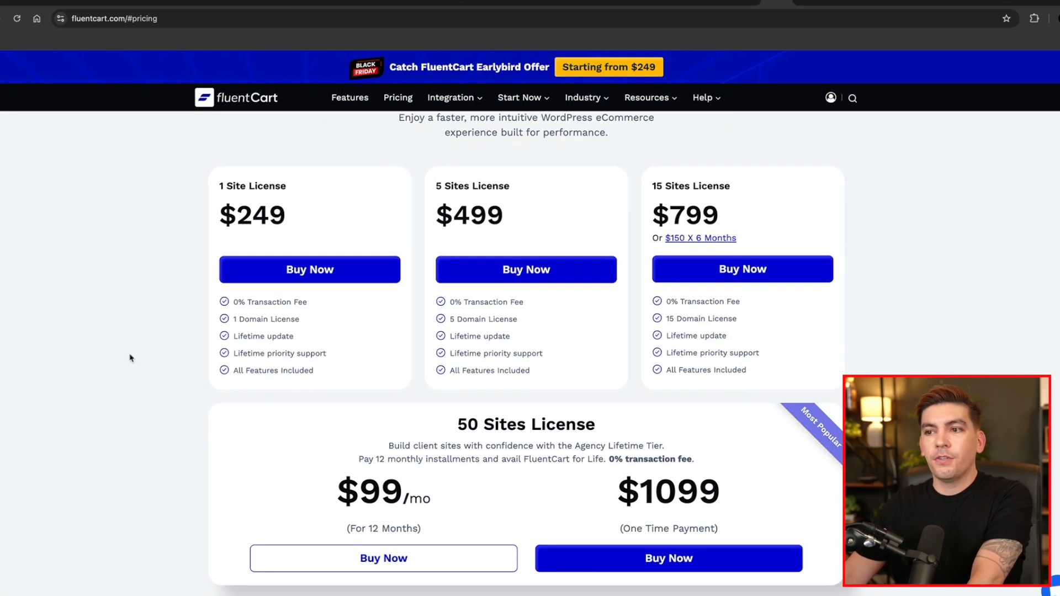
double_click(252, 185)
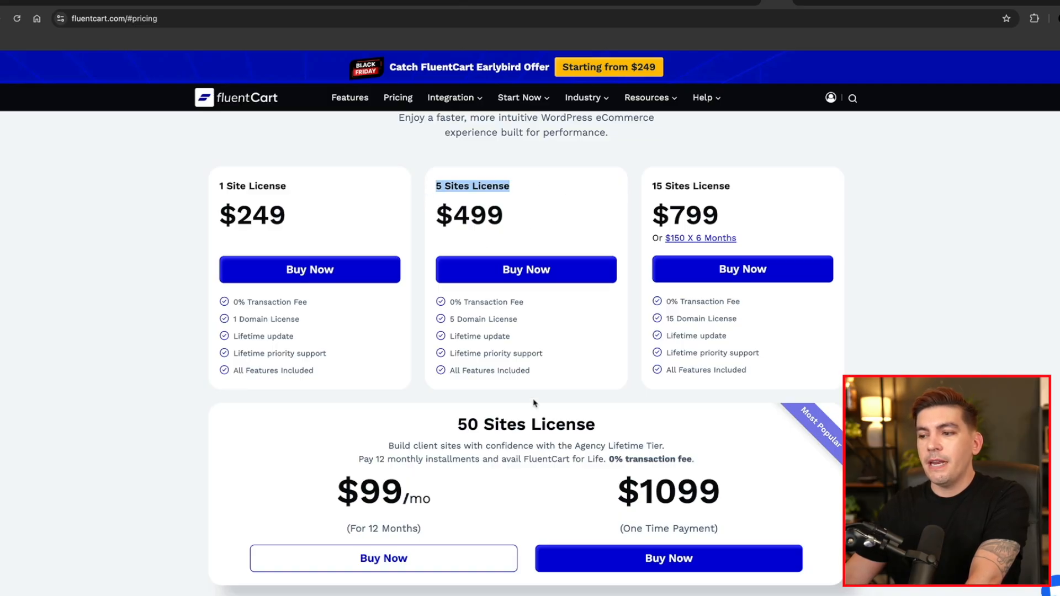
mouse_move(517, 281)
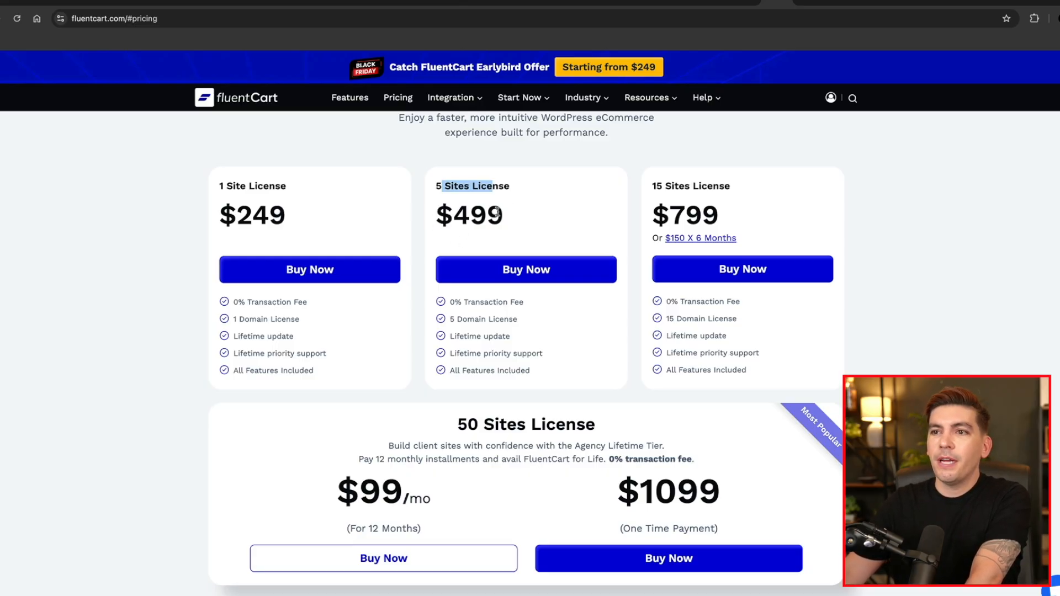
mouse_move(528, 213)
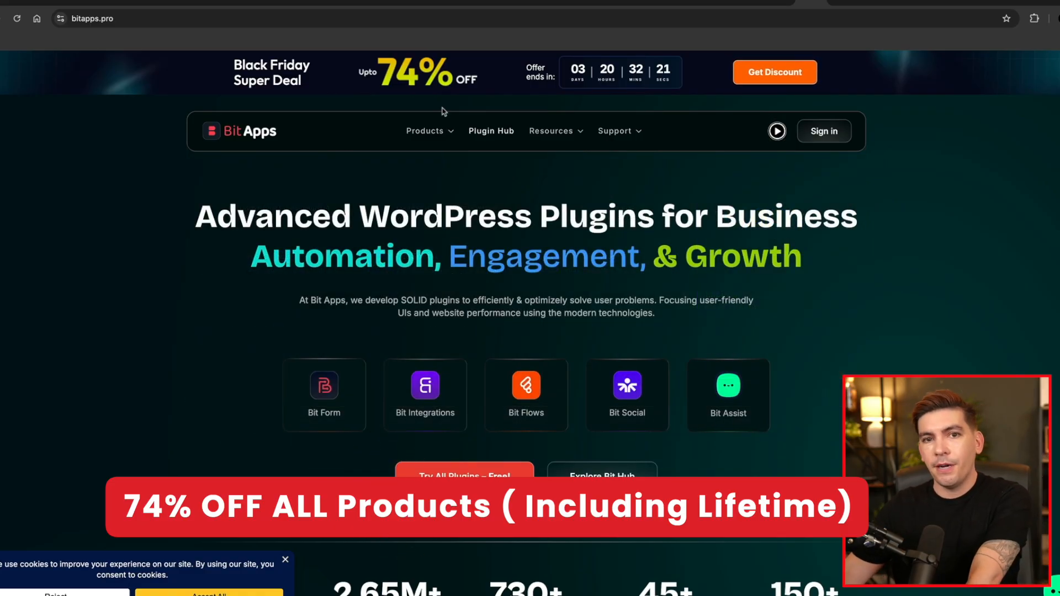
Go to the Bit Form product page and view its Black Friday plans, highlighting Agency Lifetime at $169
click(424, 130)
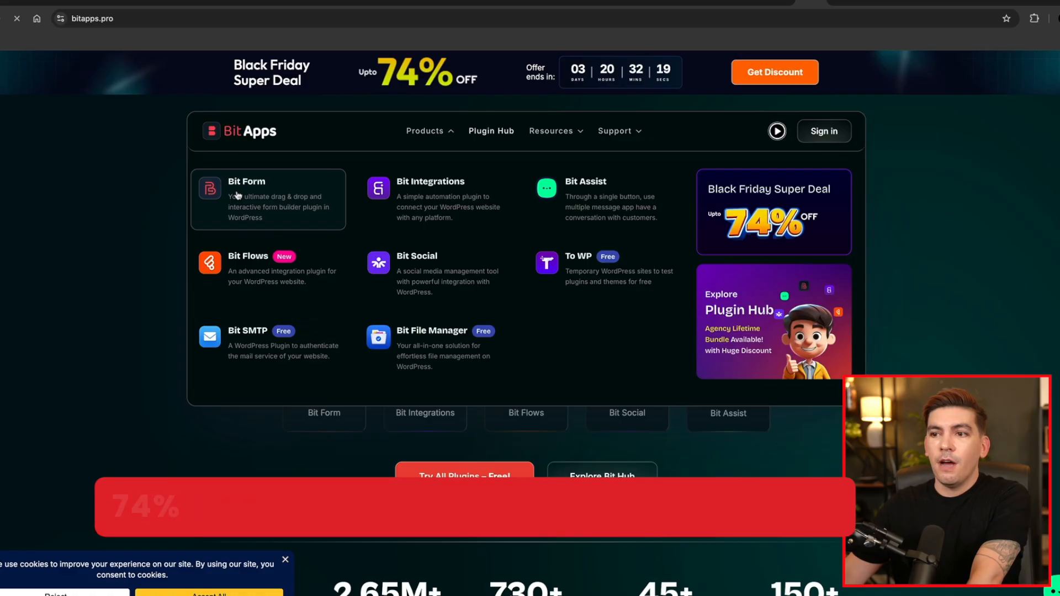
click(246, 181)
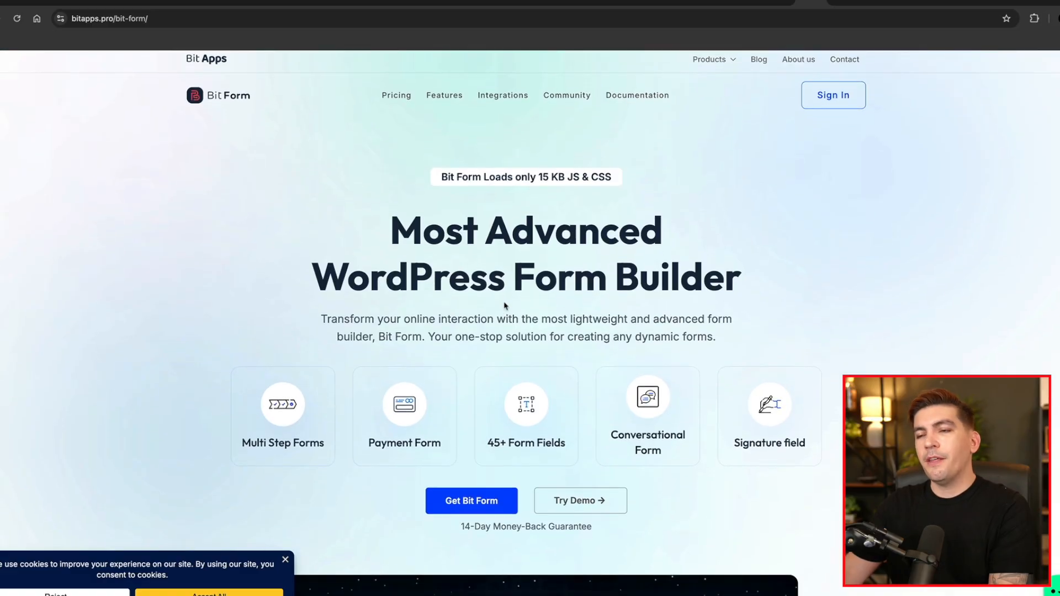
scroll(down, 3)
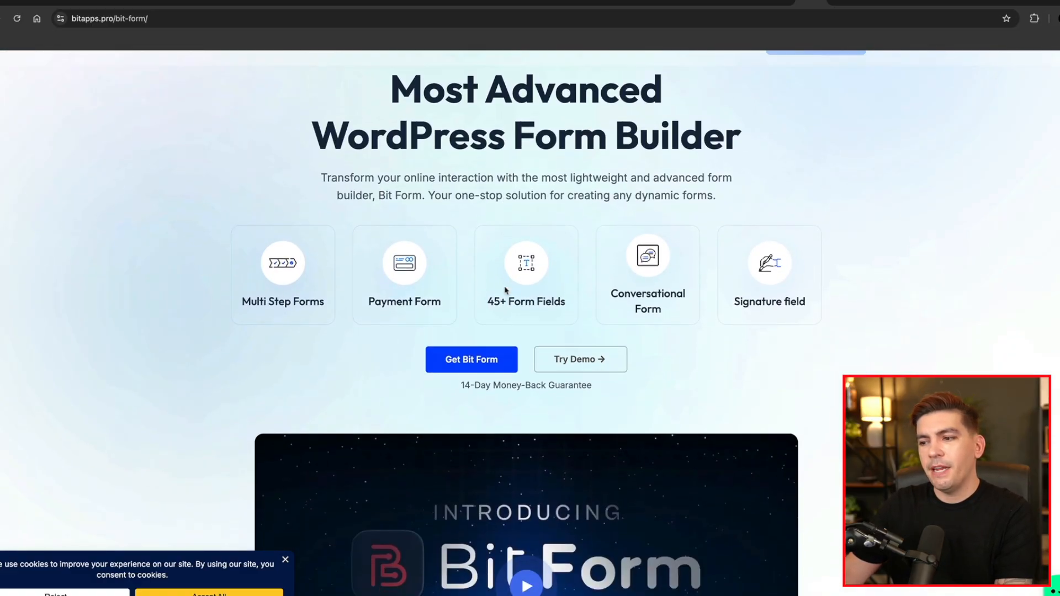
scroll(down, 3)
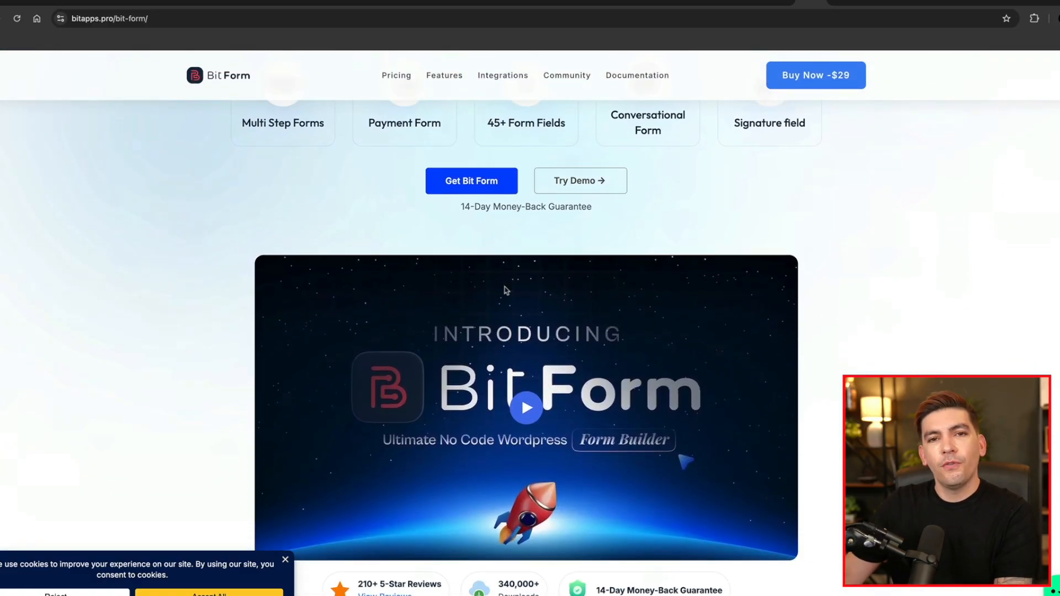
scroll(down, 3)
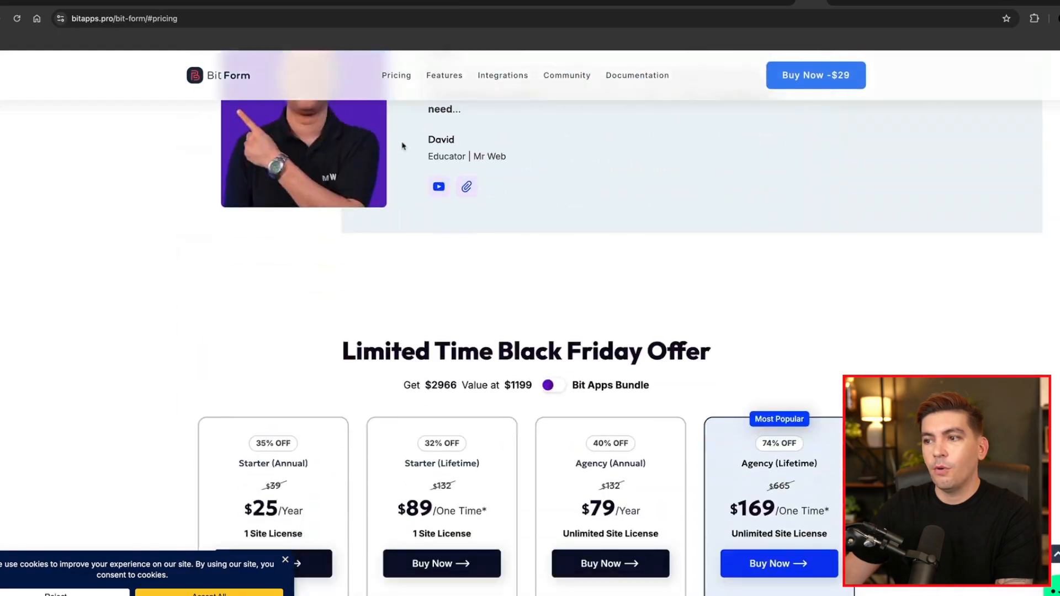
scroll(down, 3)
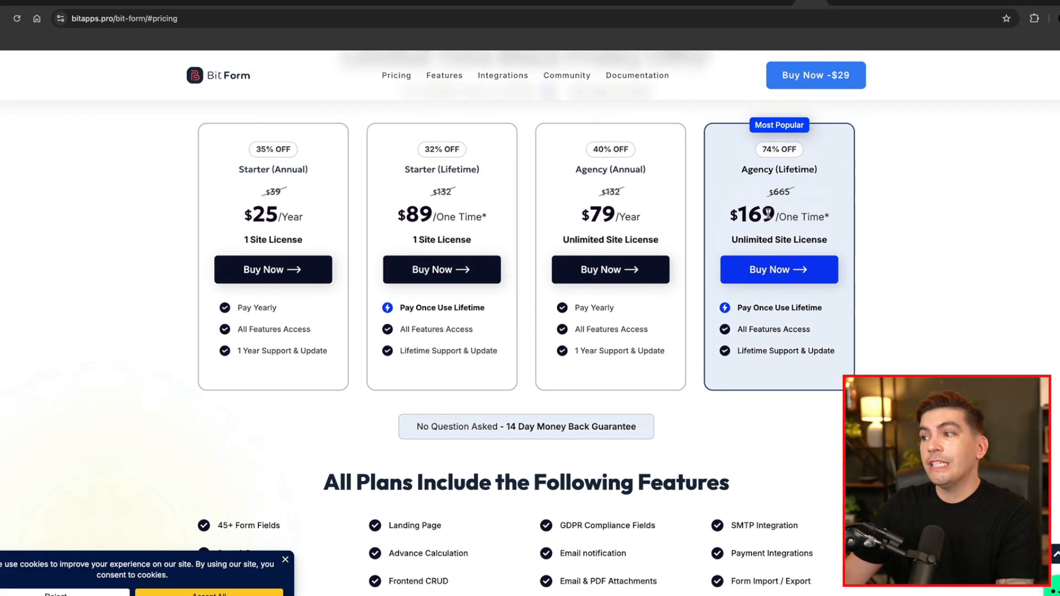
mouse_move(839, 227)
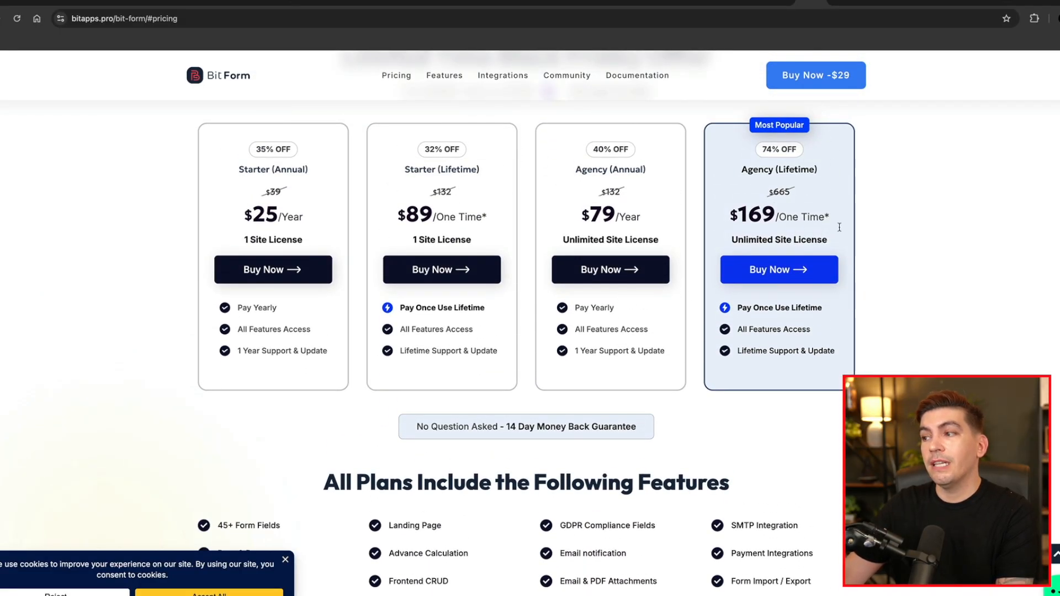
double_click(755, 214)
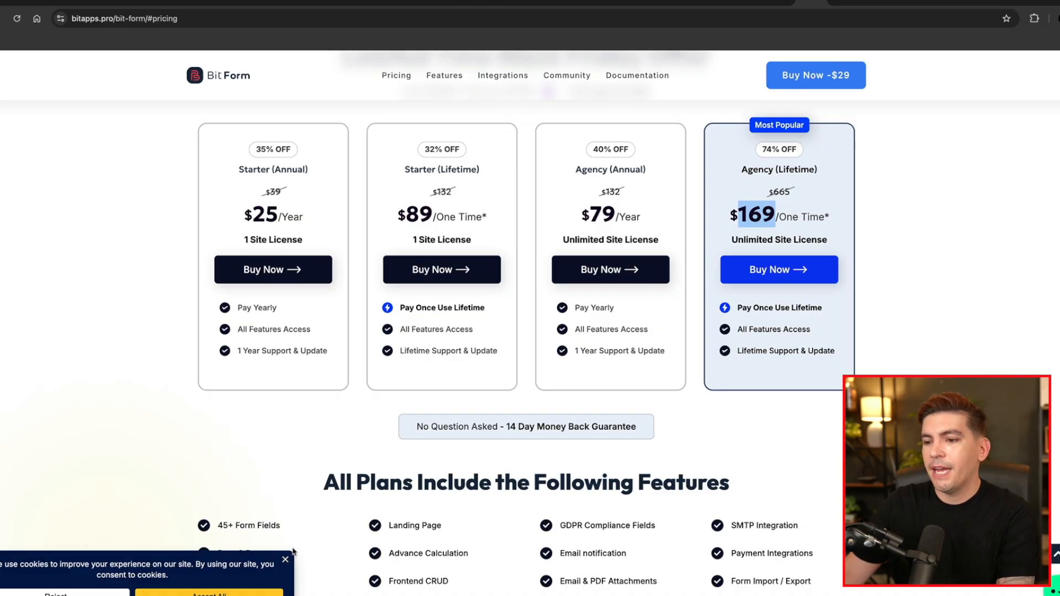
Bring the five-product Bit Apps Agency Lifetime Bundle at $1199 into view
scroll(down, 3)
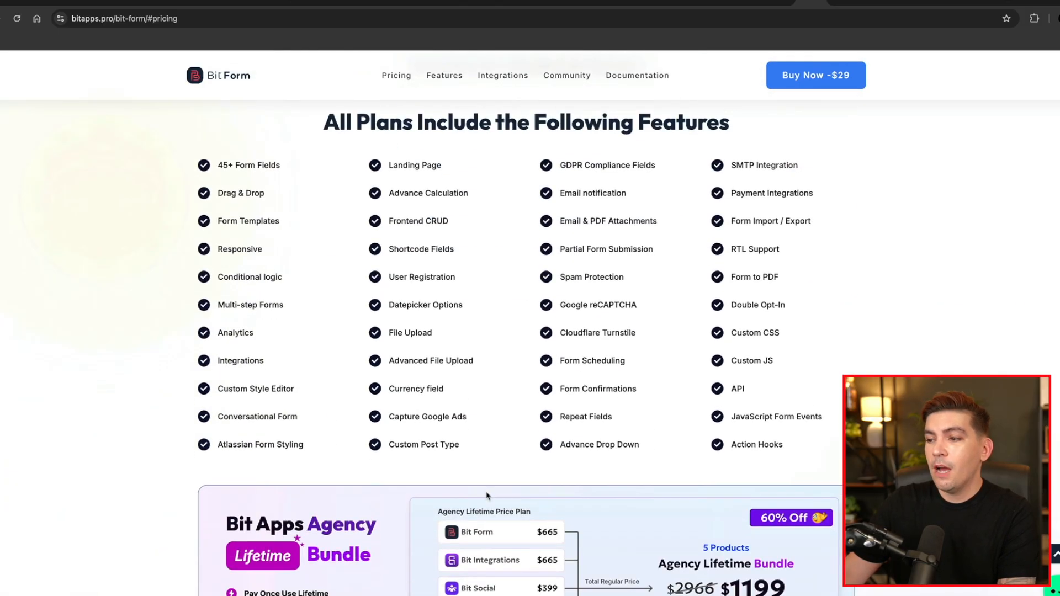
scroll(down, 3)
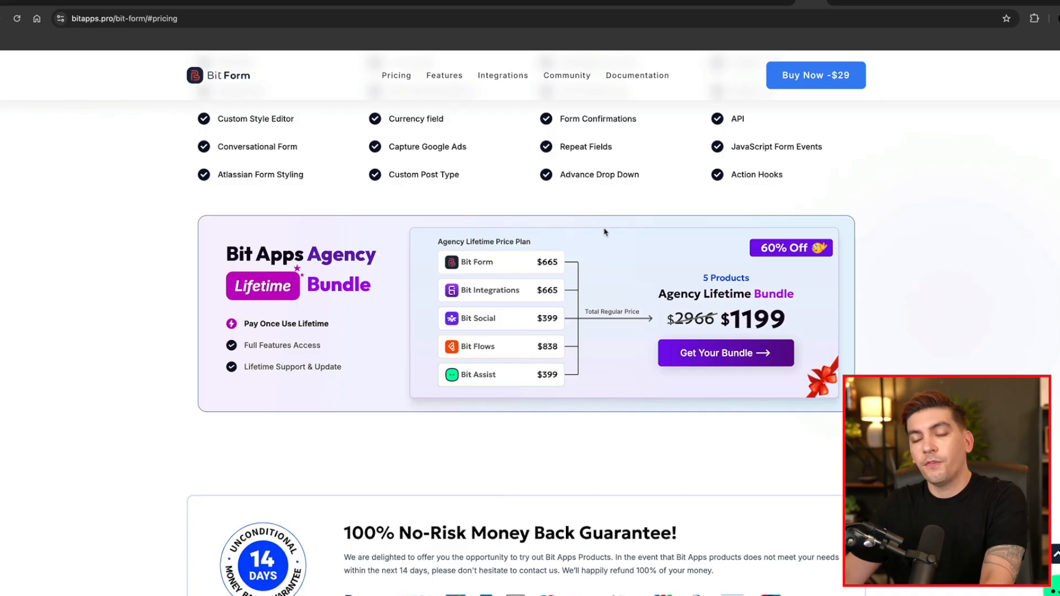
mouse_move(543, 275)
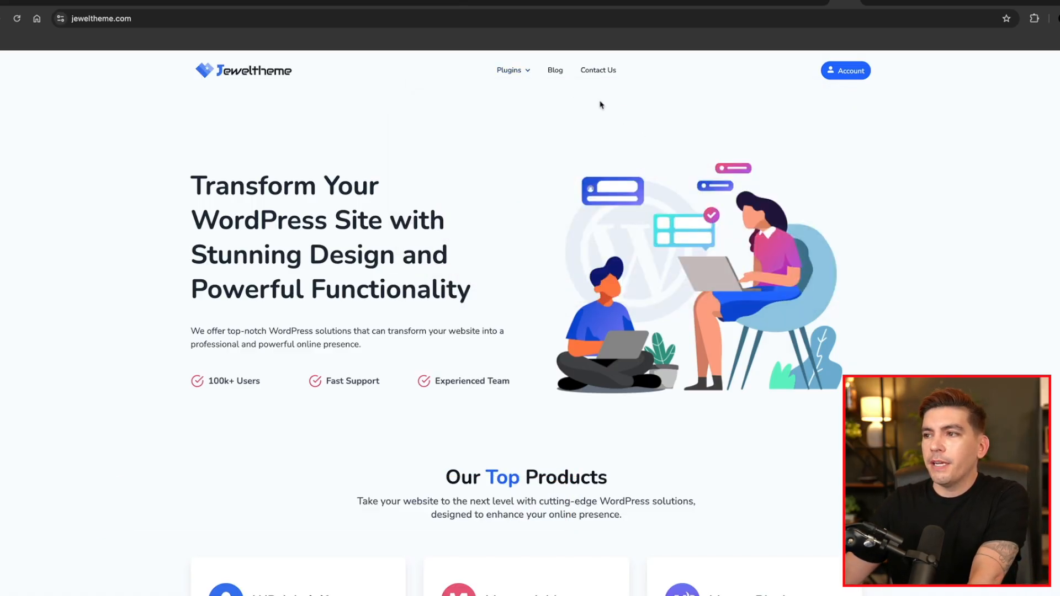
Navigate to Jeweltheme's Admin Bar Editor pricing and highlight the Agency lifetime price of $139.5
click(508, 71)
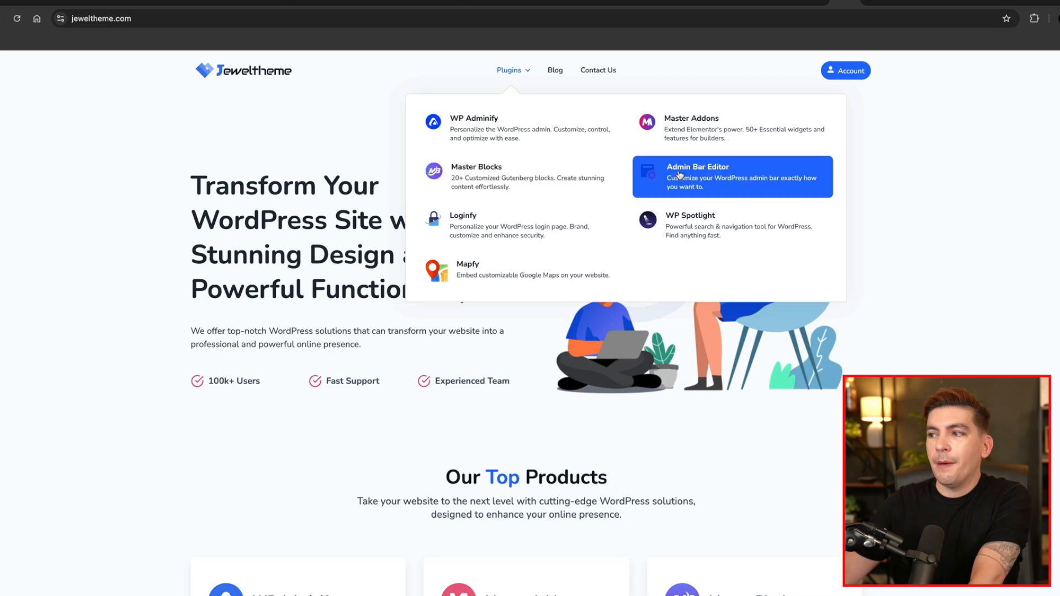
click(698, 176)
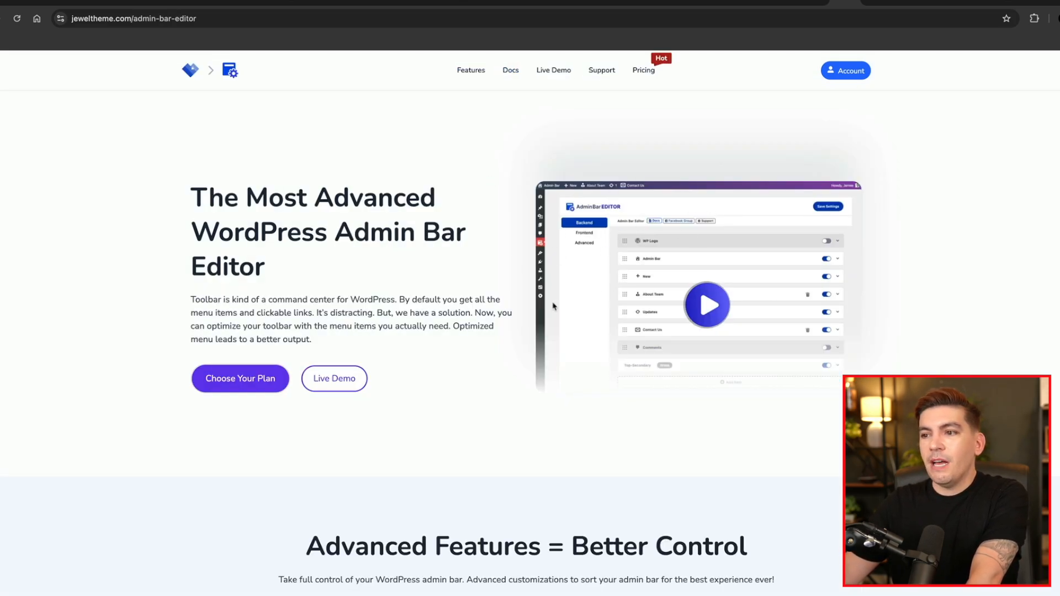
mouse_move(636, 187)
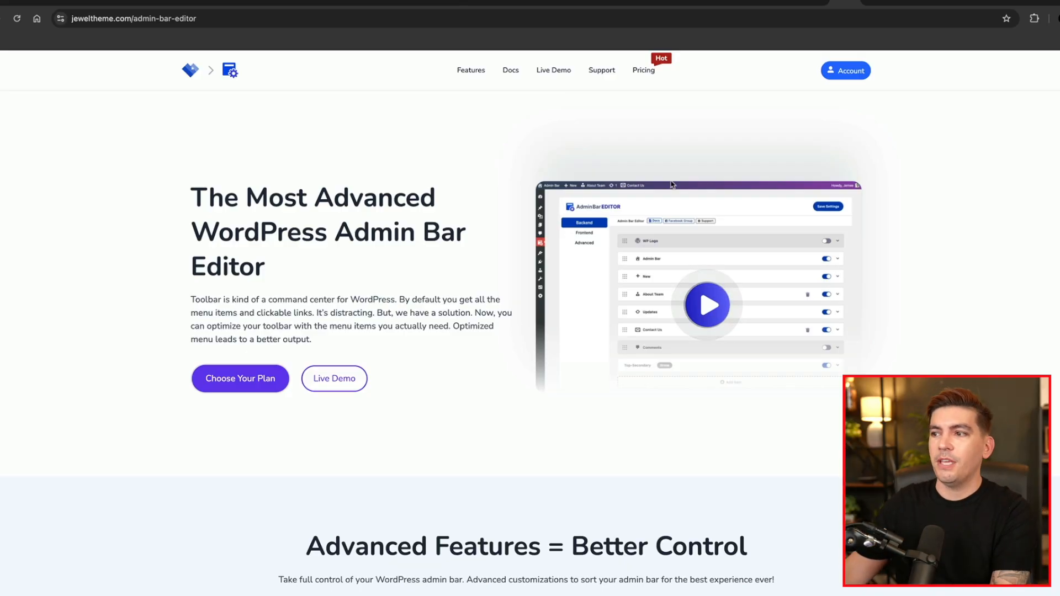
mouse_move(667, 200)
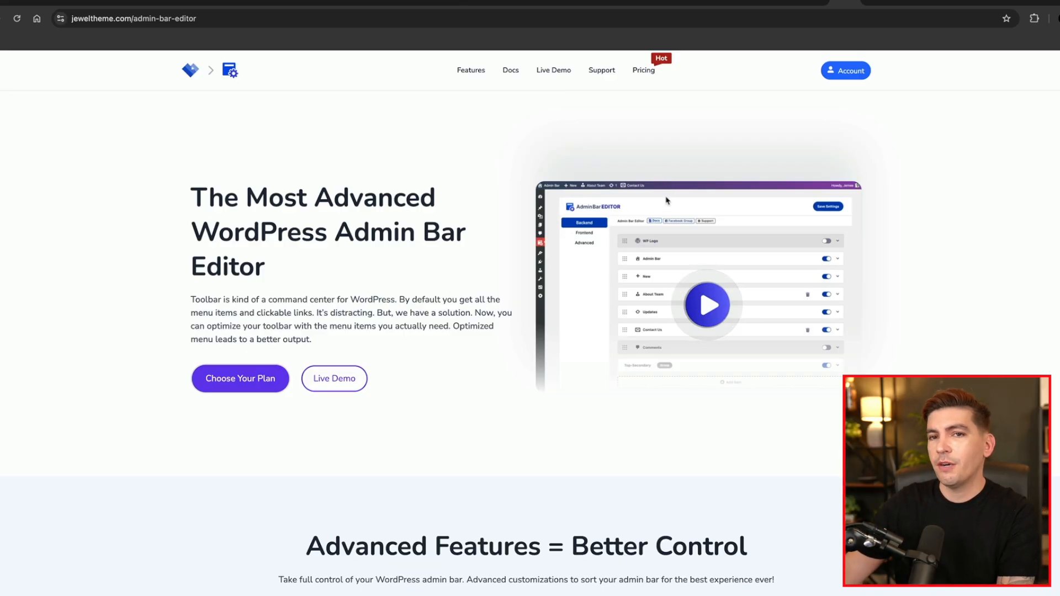
mouse_move(636, 75)
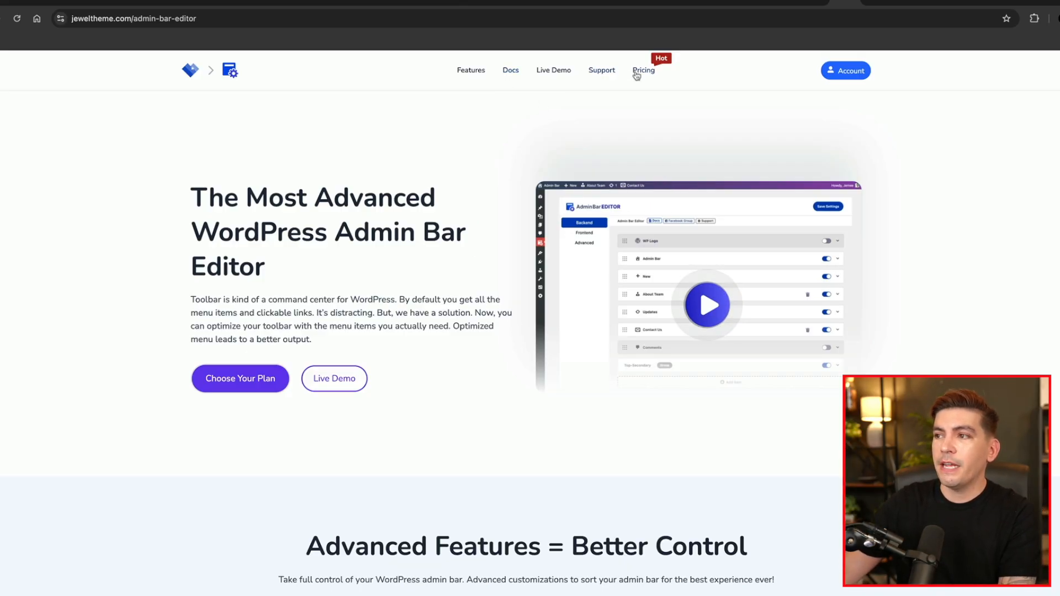
click(642, 70)
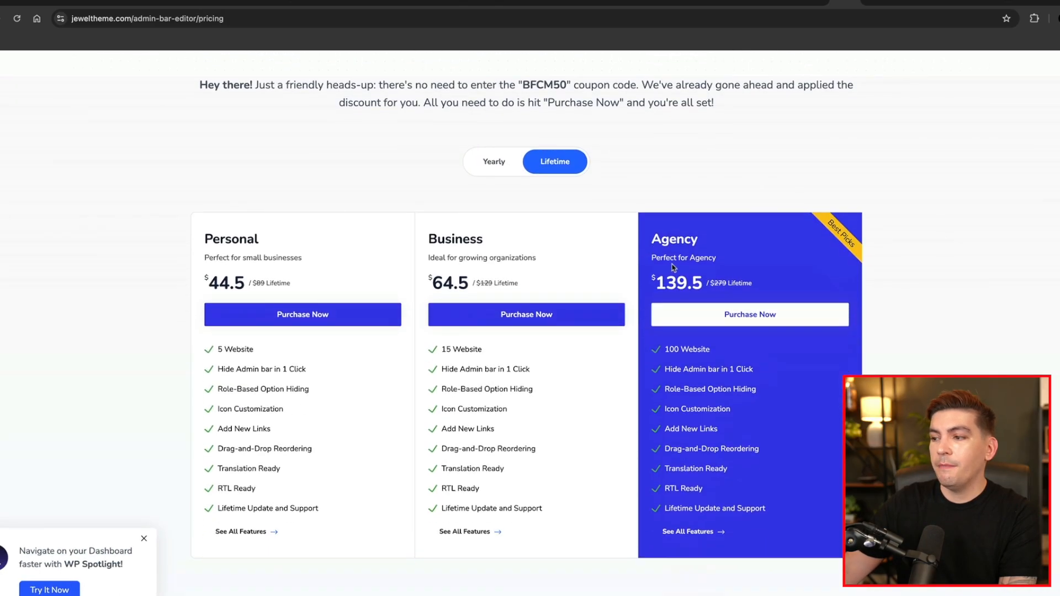
double_click(678, 283)
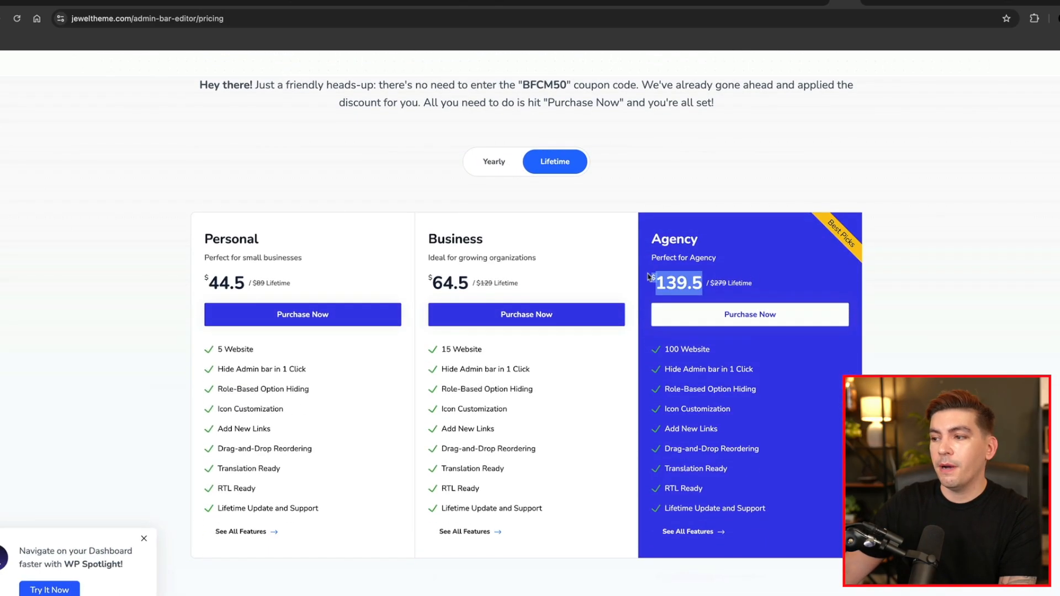
mouse_move(766, 135)
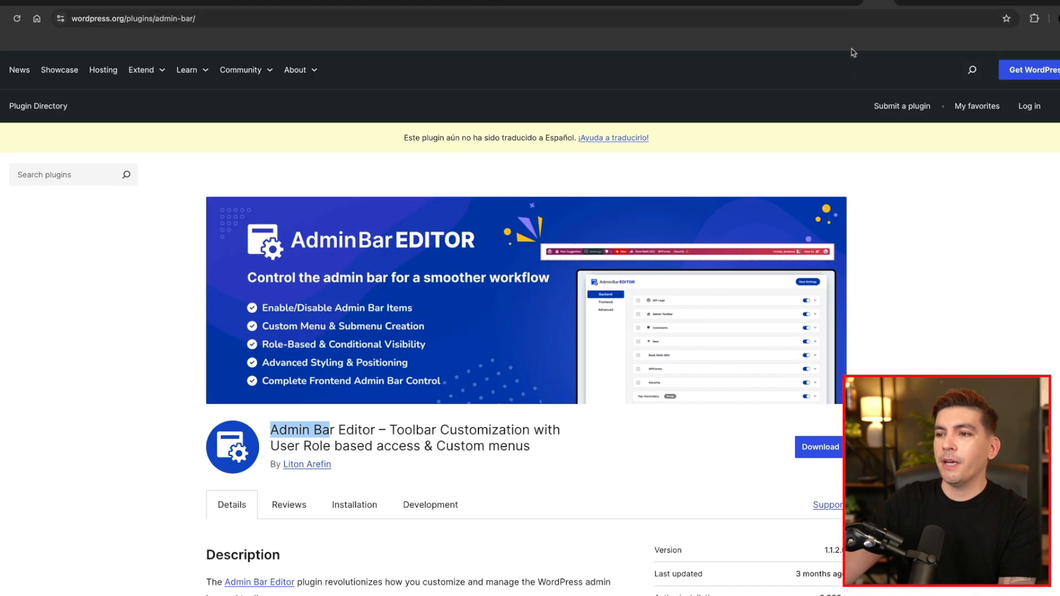
Scroll to the Admin Bar Editor description on its WordPress.org plugin listing
scroll(down, 3)
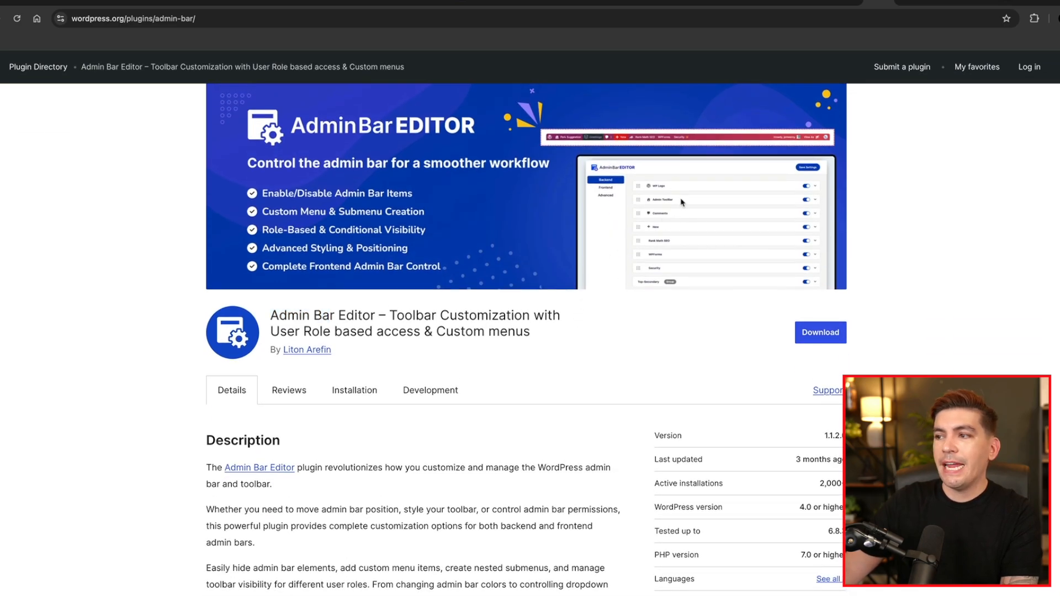
mouse_move(605, 282)
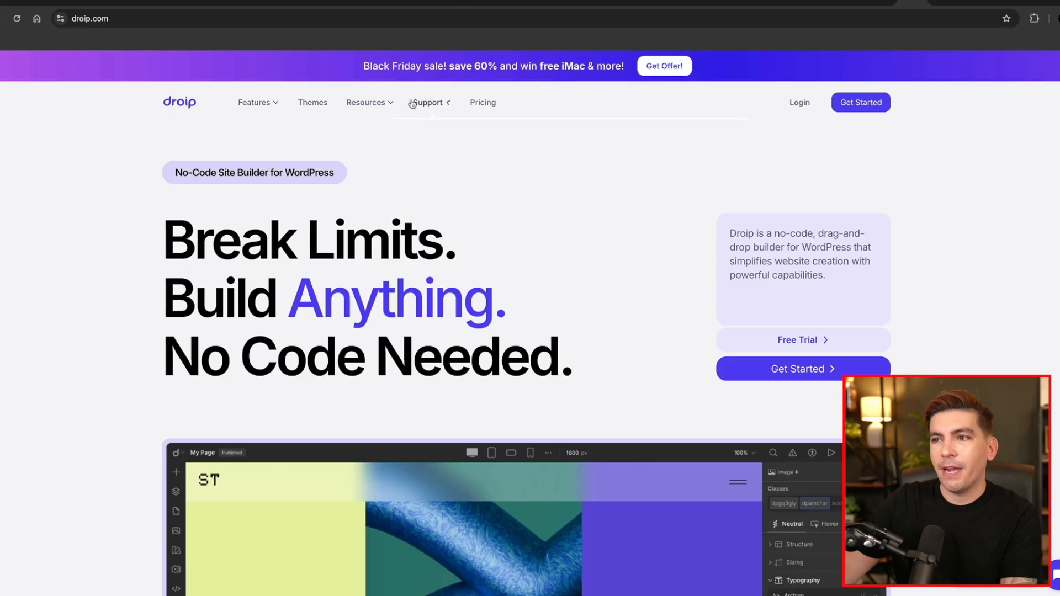
View Droip's four Black Friday plans, including the $239.60 Ultimate lifetime plan
click(482, 102)
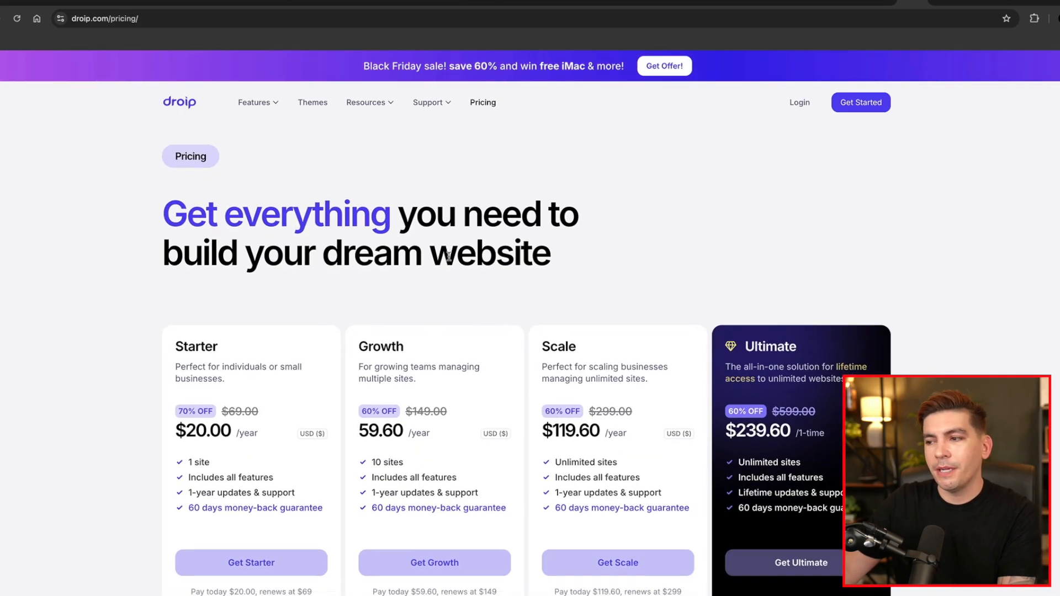
scroll(down, 3)
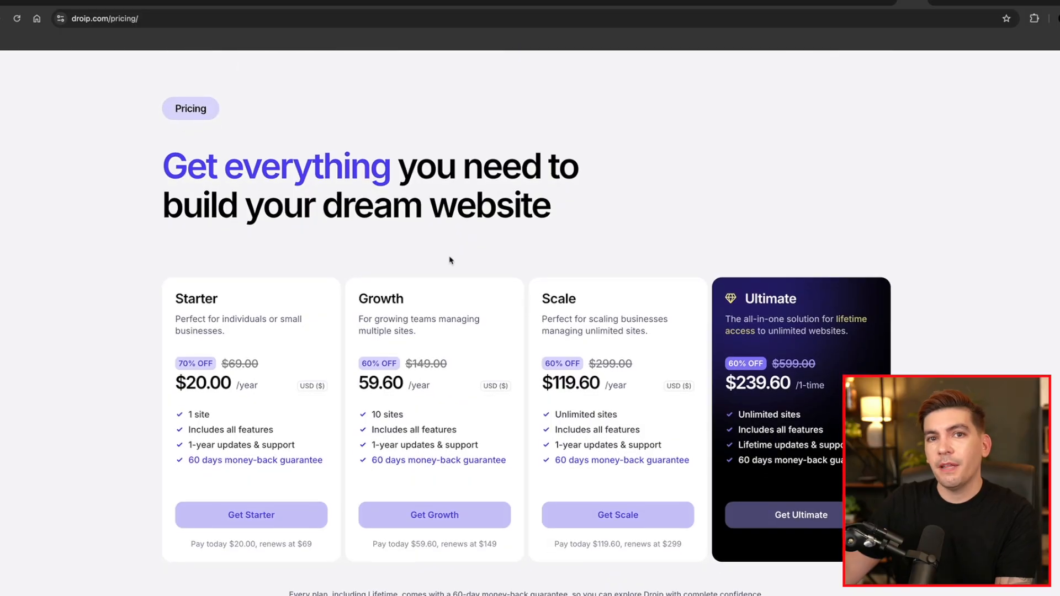
scroll(down, 3)
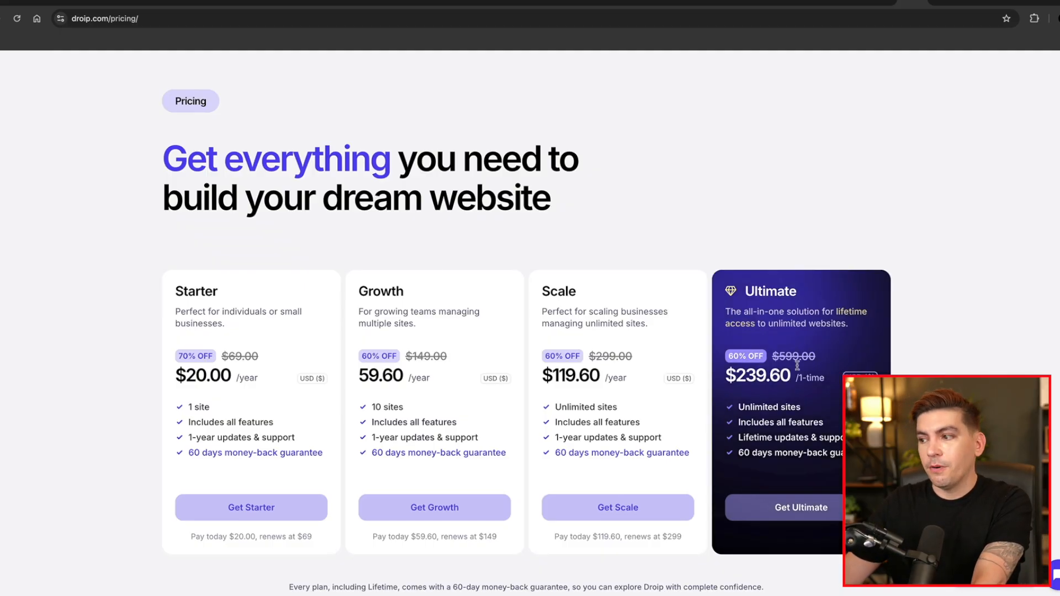
double_click(758, 375)
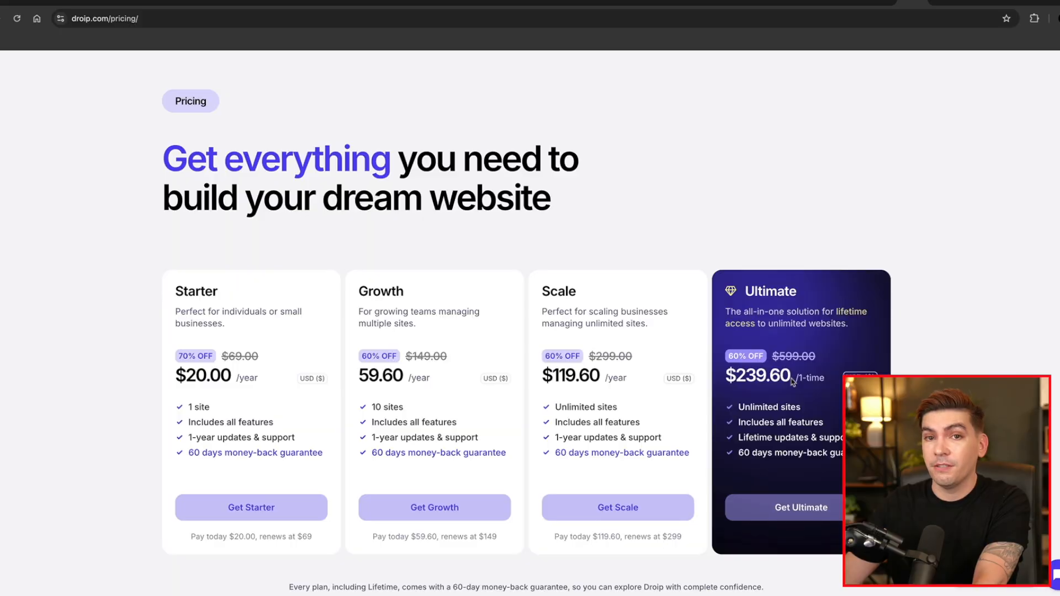
Navigate to wp-rocket.me/pricing/ for WP Rocket's pricing page
text(wp-rocket.me/pricing/)
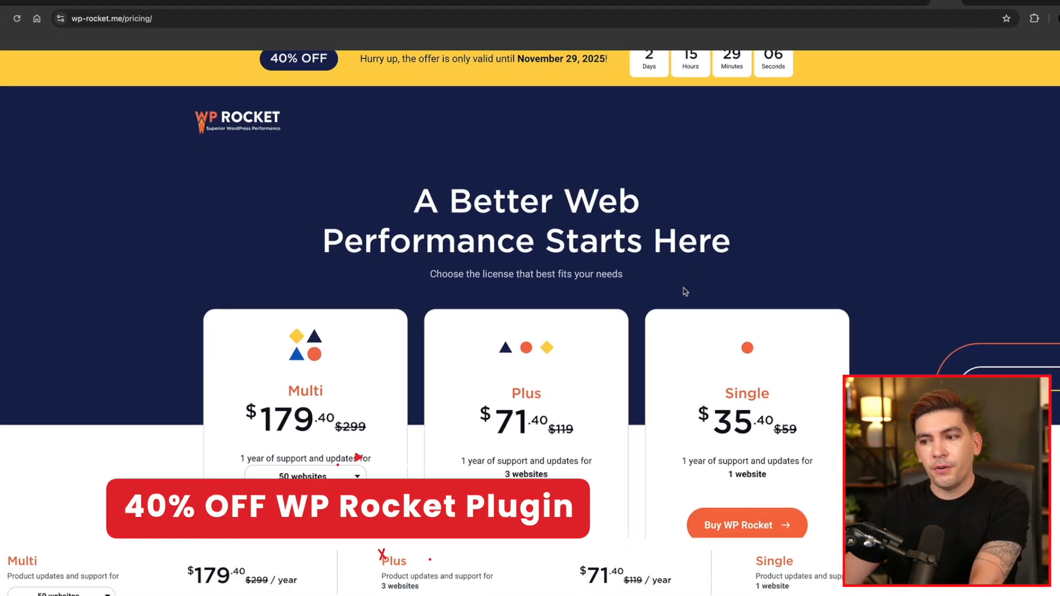
Scroll WP Rocket's 40%-off Multi, Plus and Single plans into view
scroll(down, 3)
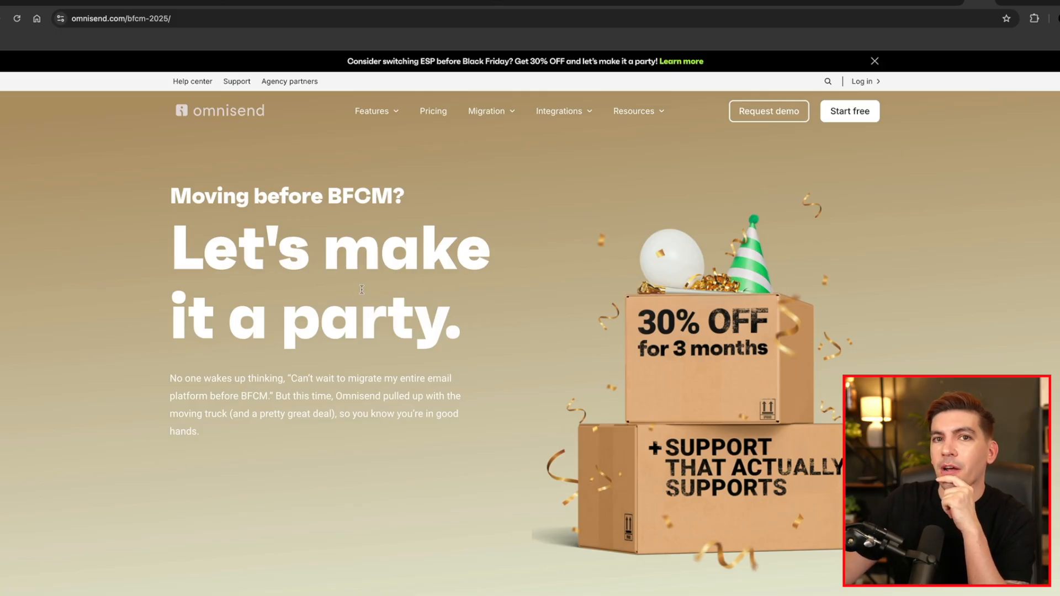
mouse_move(502, 307)
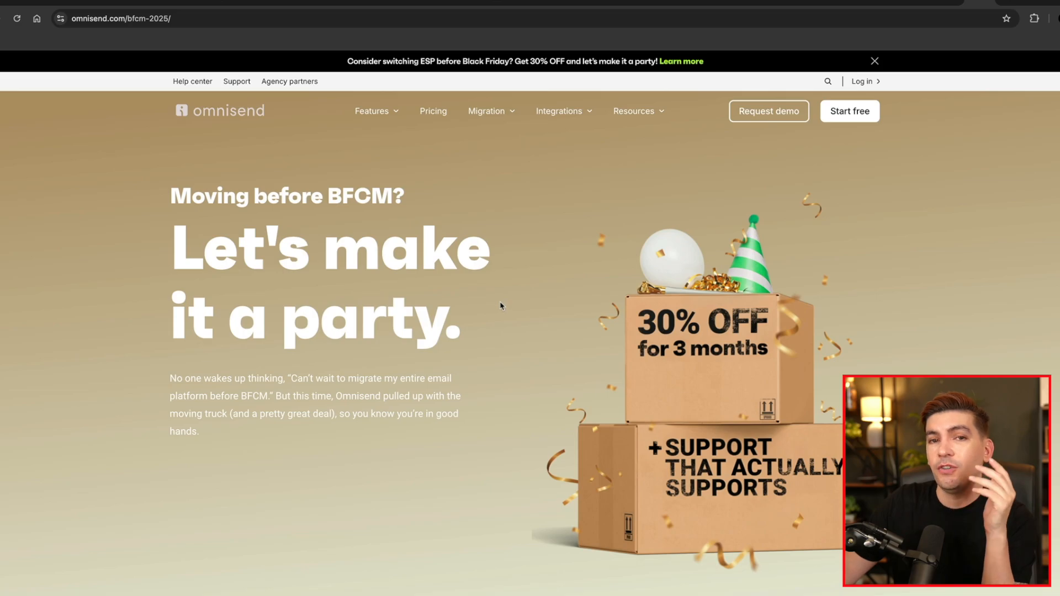
mouse_move(480, 343)
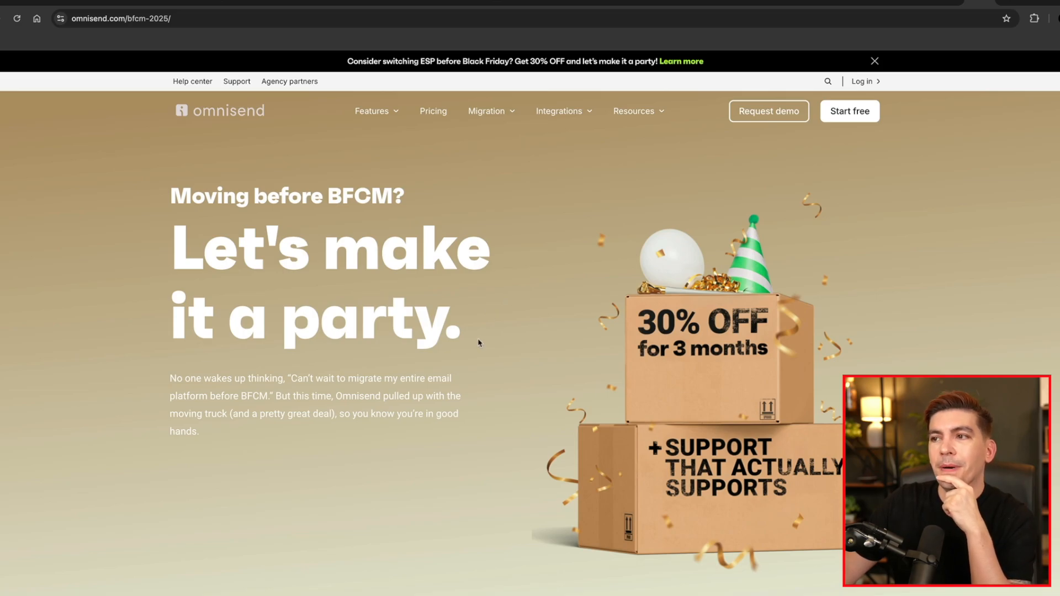
mouse_move(505, 335)
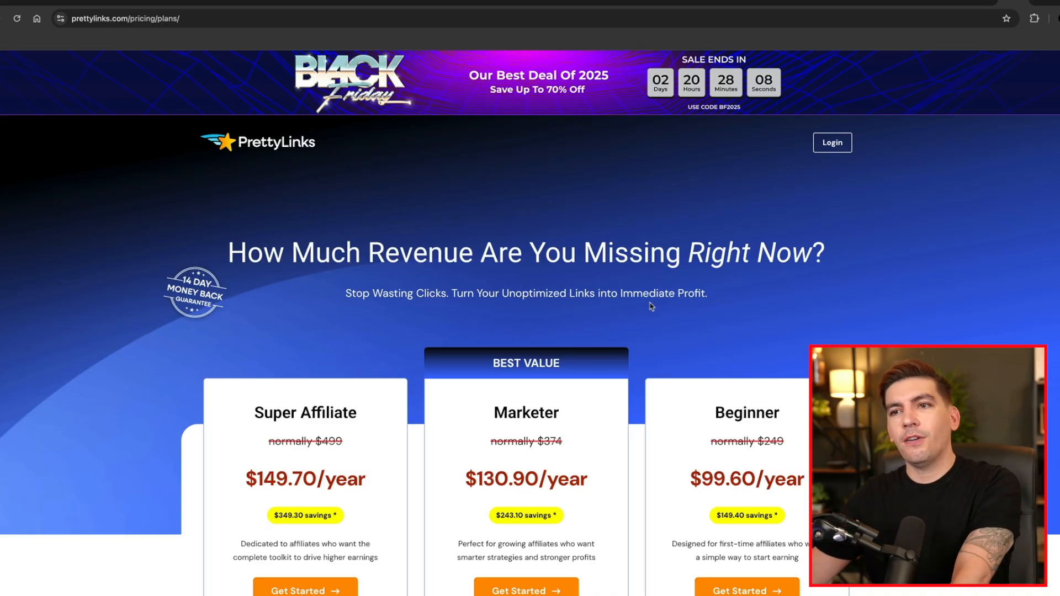
Bring Pretty Links' Super Affiliate $149.70, Marketer $130.90 and Beginner $99.60 plan cards into view
scroll(down, 3)
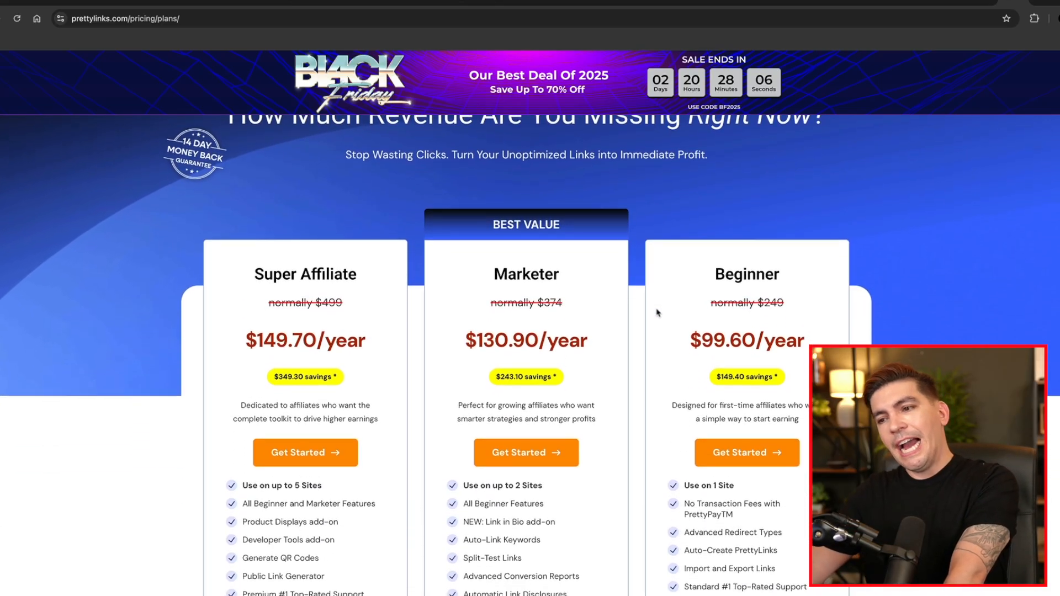
scroll(down, 3)
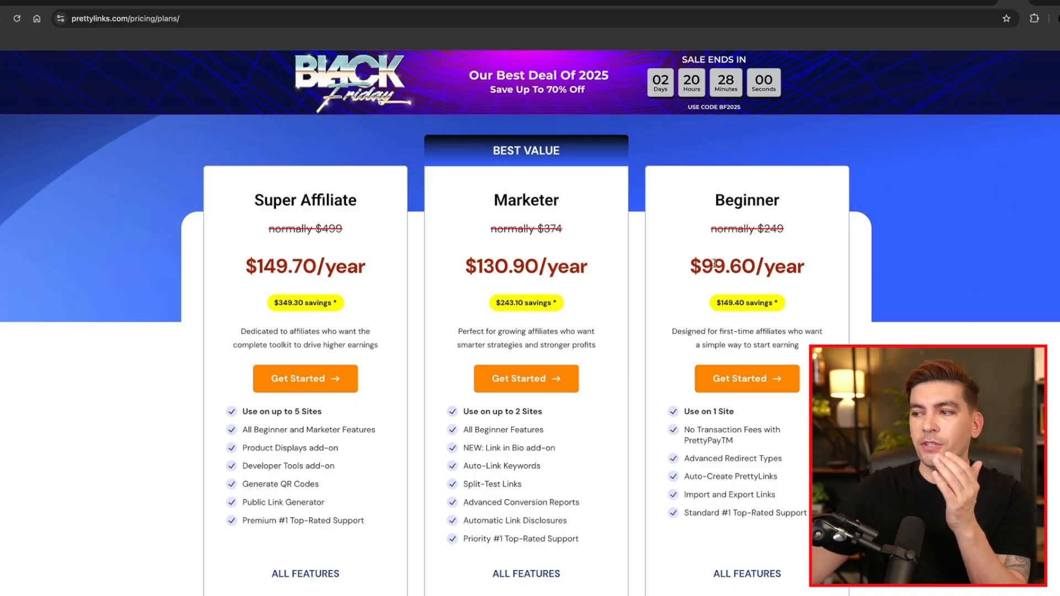
mouse_move(814, 259)
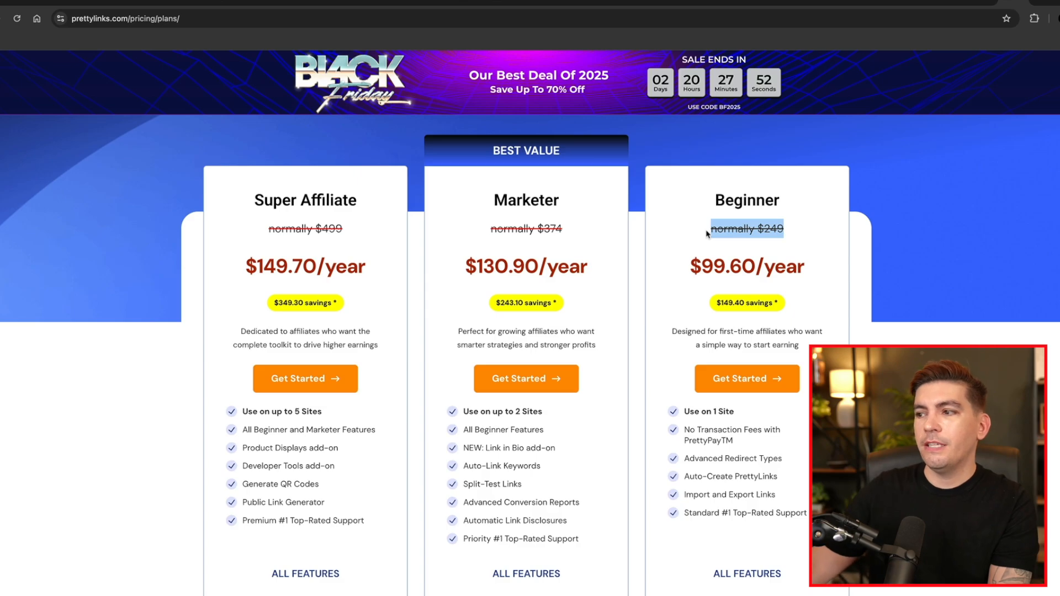
mouse_move(683, 312)
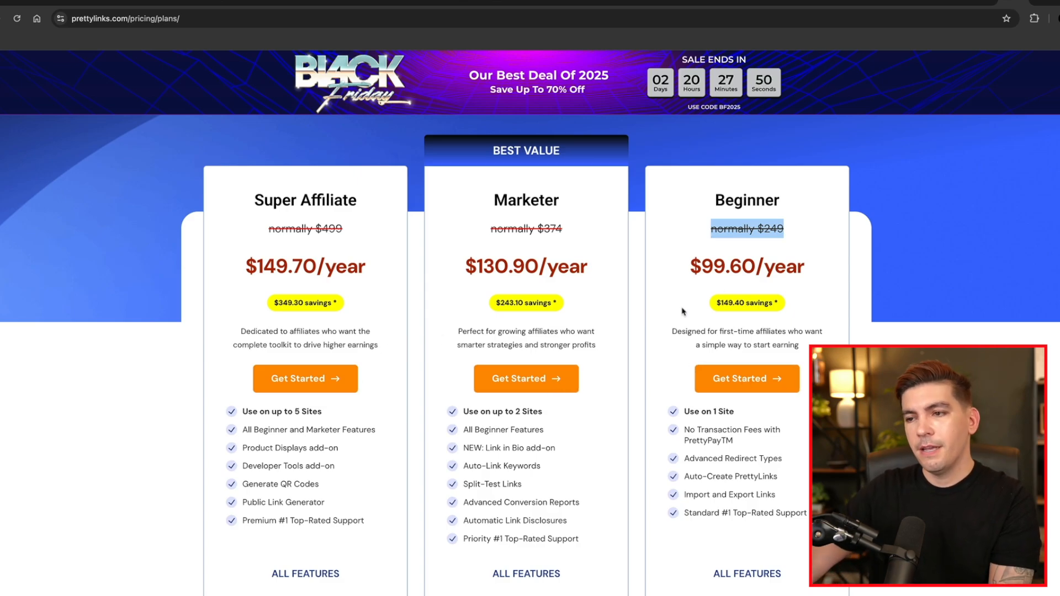